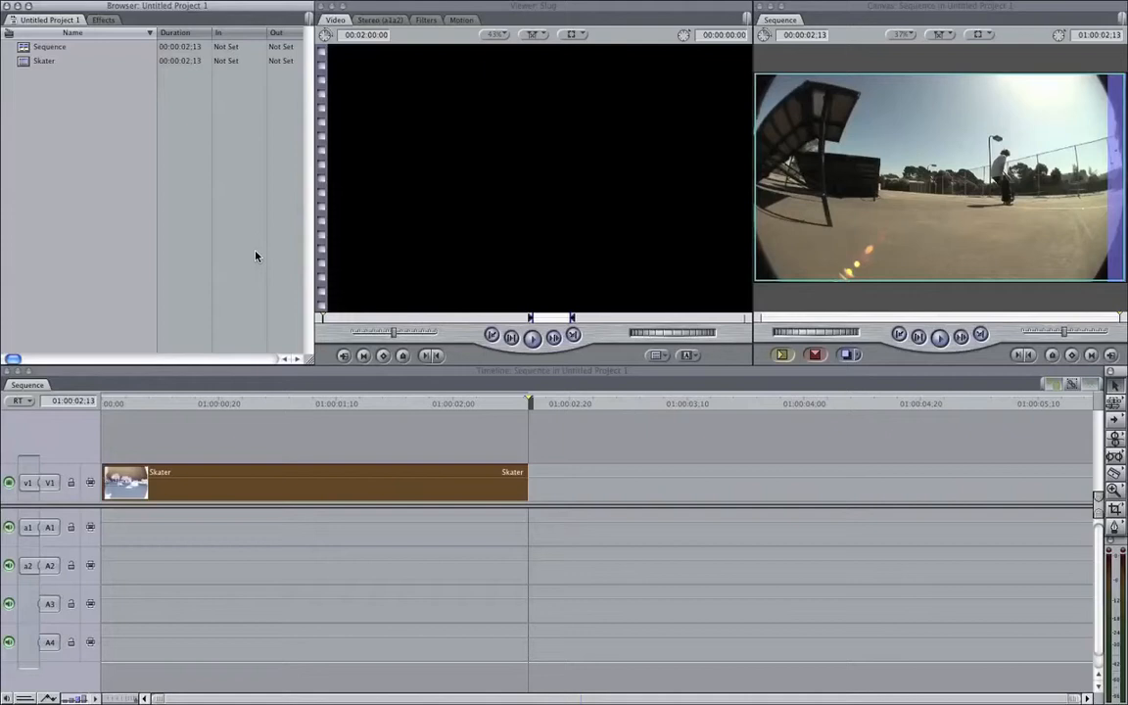
Bring up Change Speed for the Skater clip from its shortcut menu and reposition the dialog.
{"action": "left_click", "coordinate": [313, 482]}
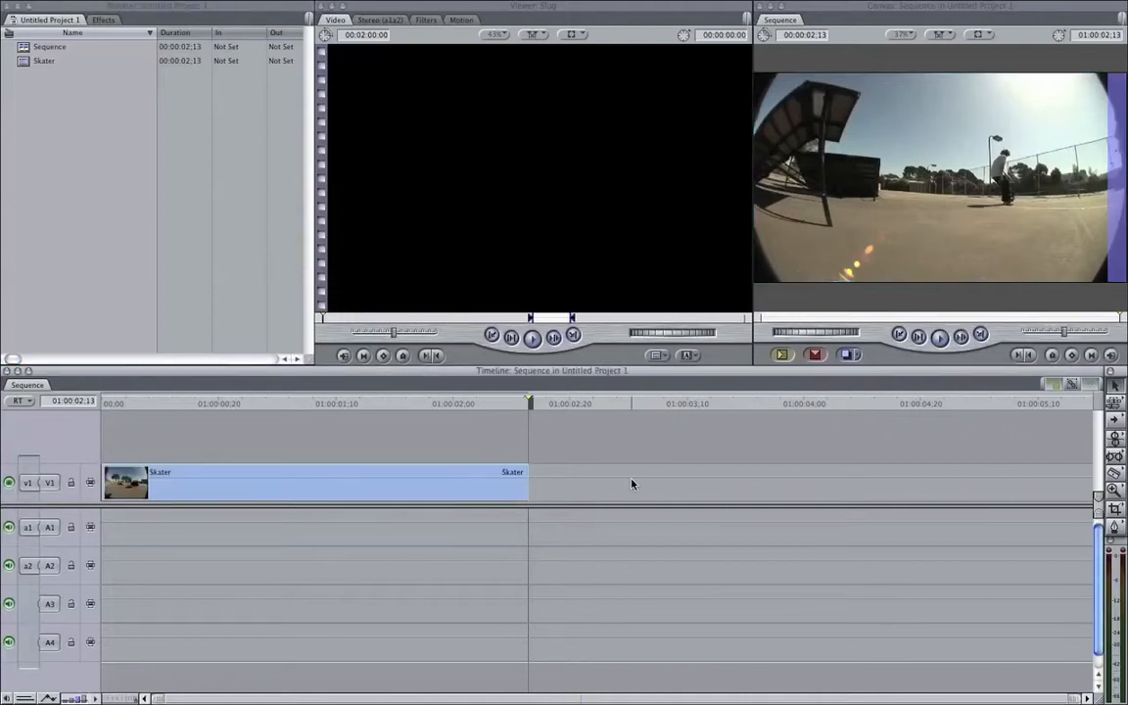
{"action": "mouse_move", "coordinate": [611, 483]}
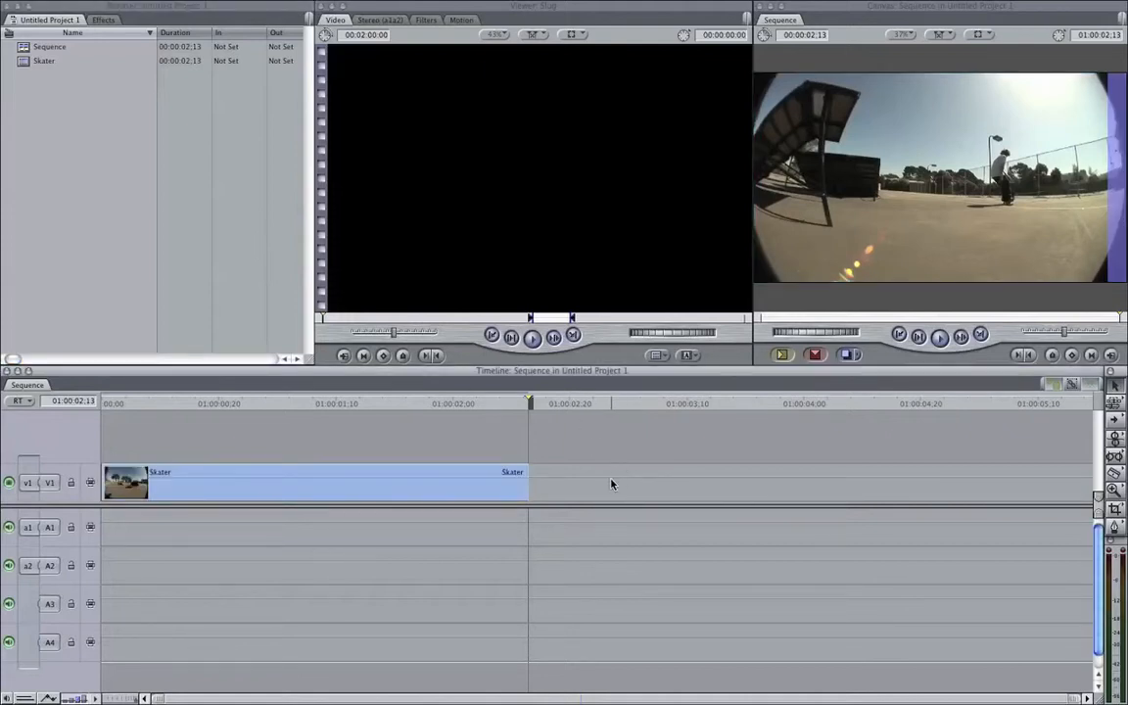
{"action": "mouse_move", "coordinate": [615, 480]}
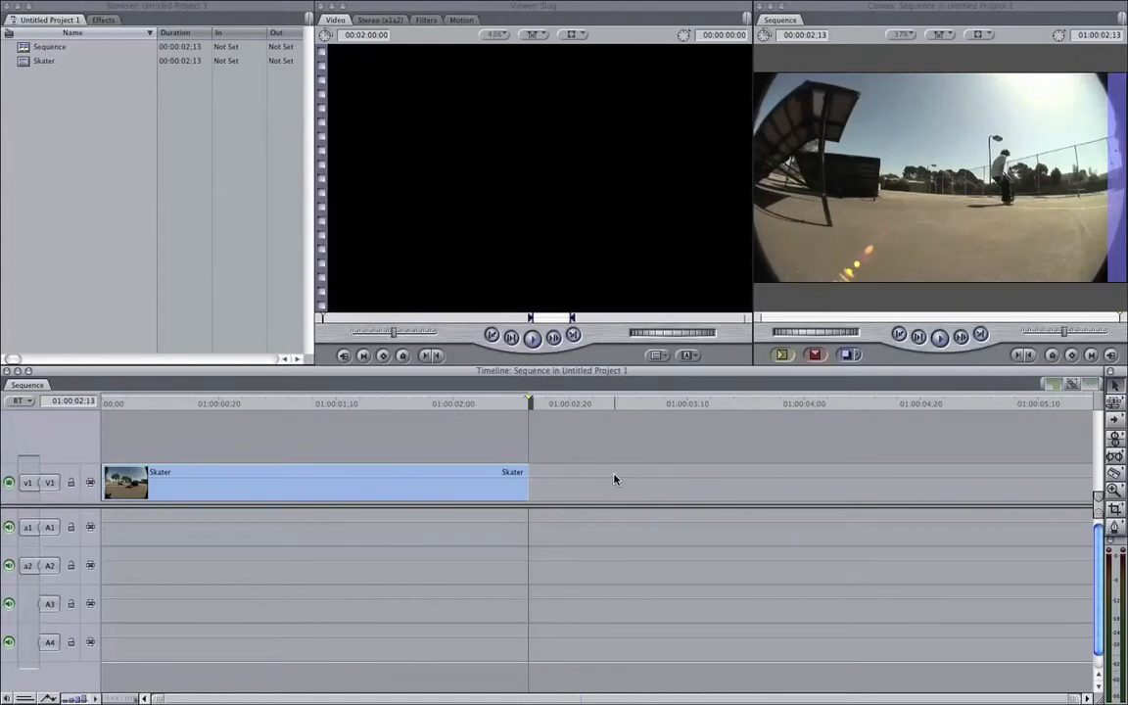
{"action": "left_click", "coordinate": [216, 482]}
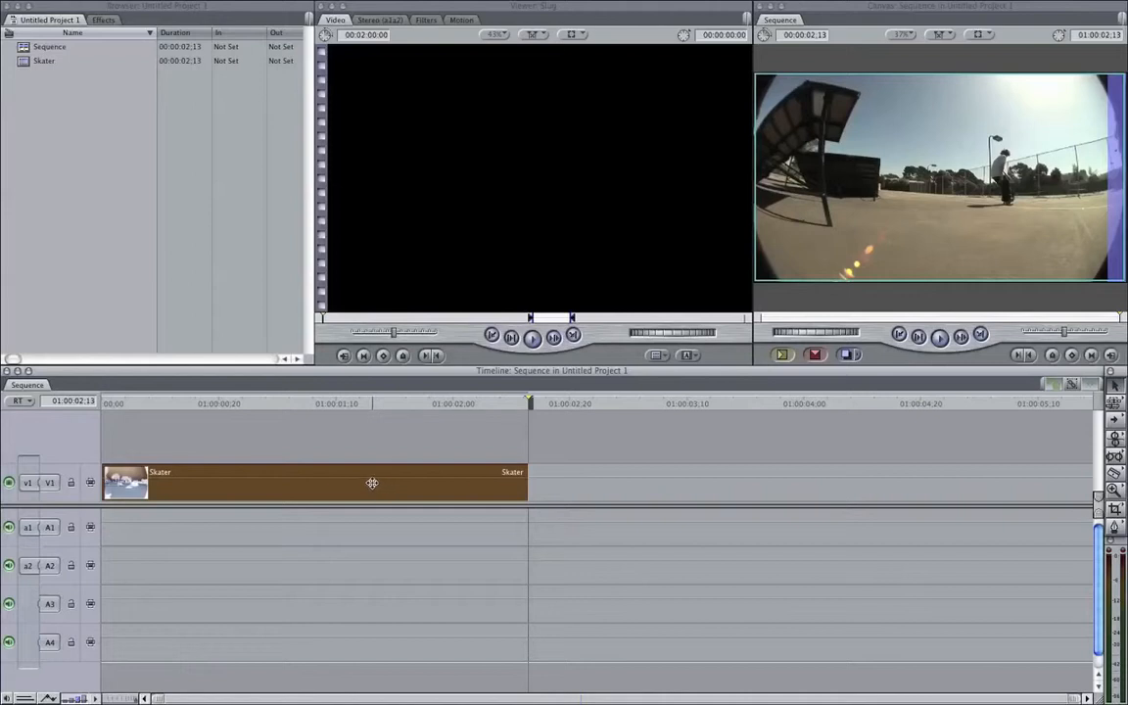
{"action": "right_click", "coordinate": [372, 481]}
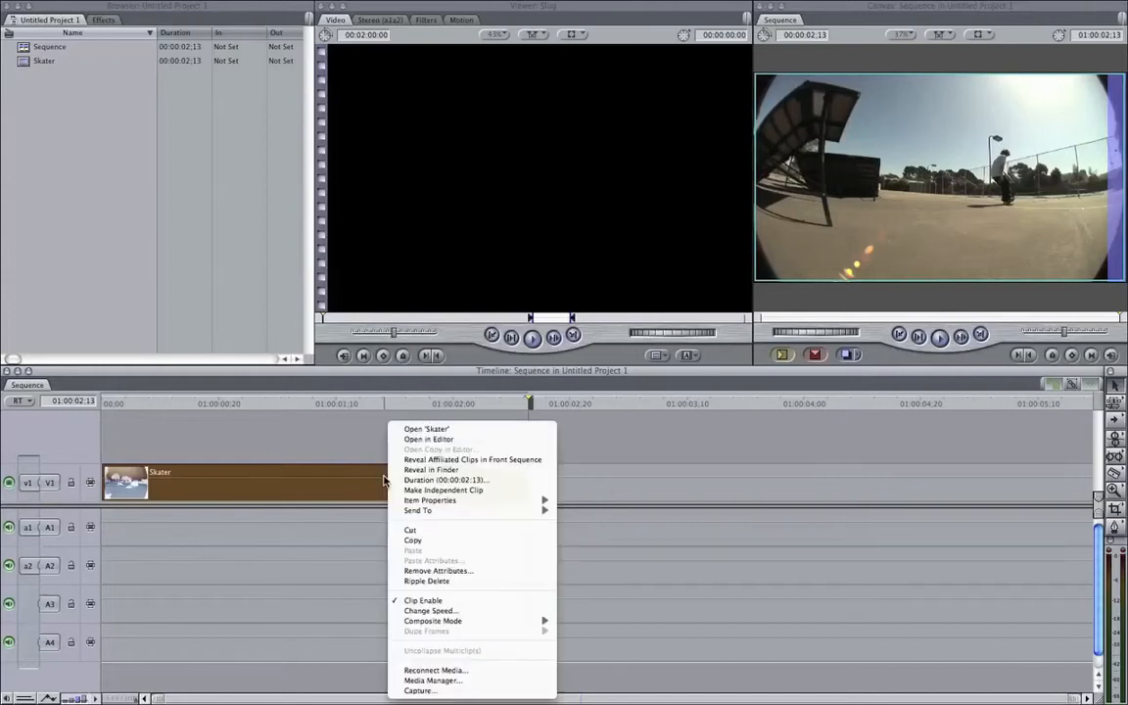
{"action": "left_click", "coordinate": [431, 612]}
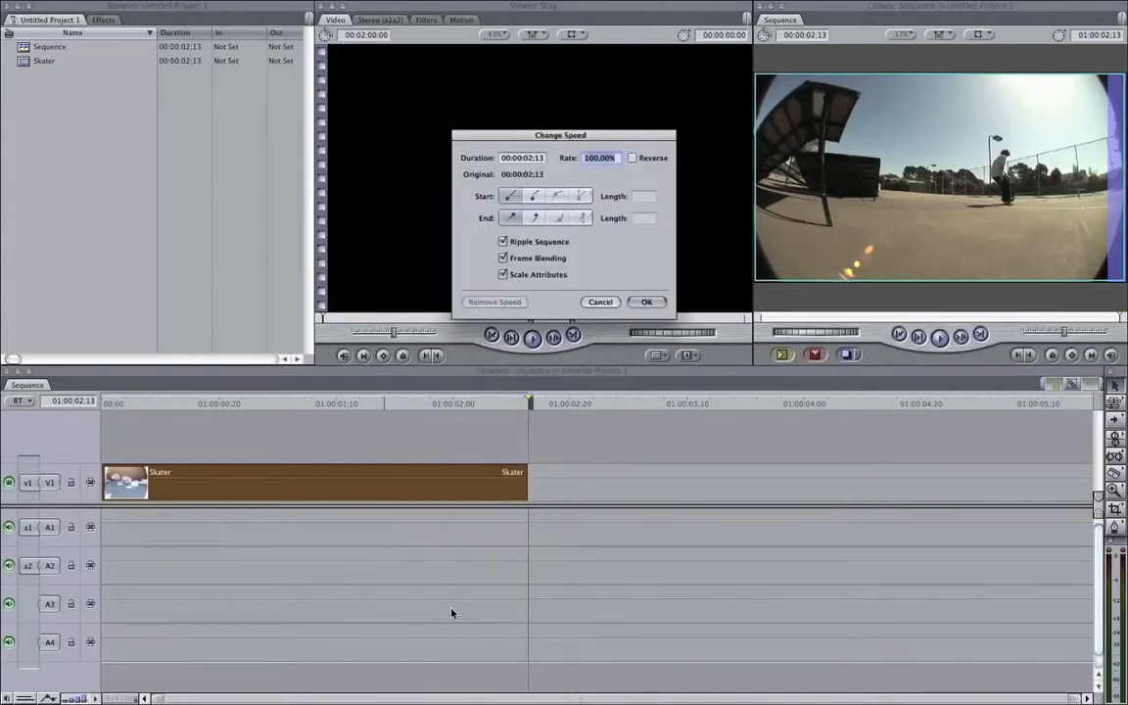
{"action": "mouse_move", "coordinate": [651, 243]}
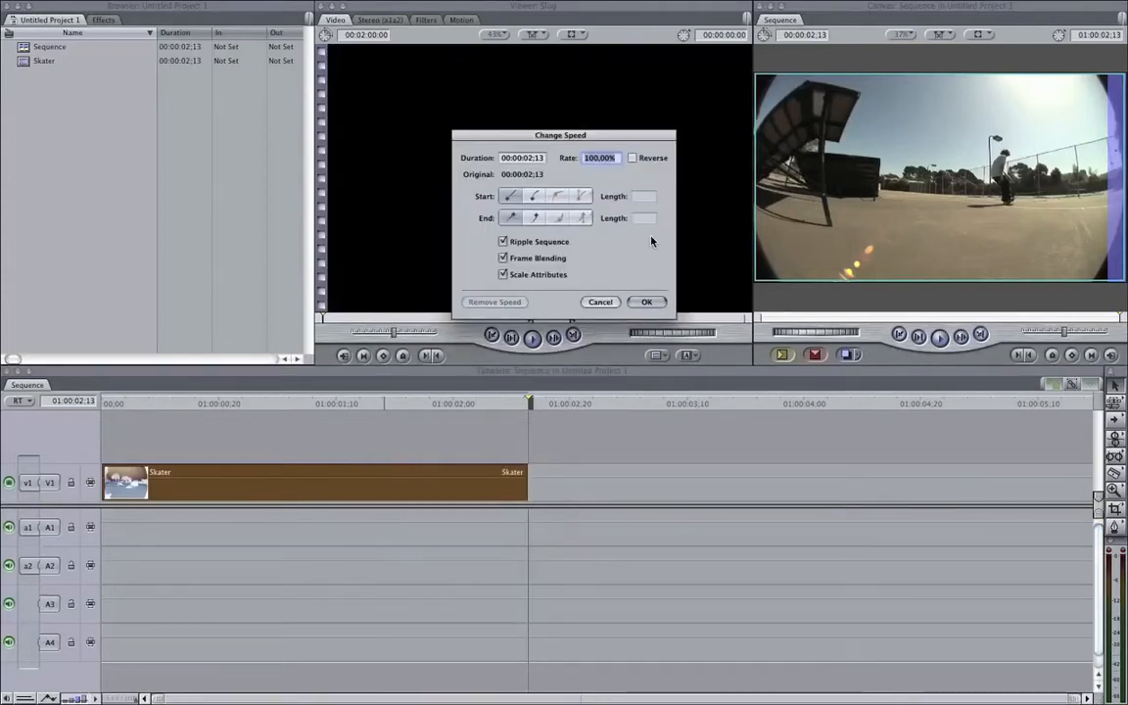
{"action": "mouse_move", "coordinate": [670, 190]}
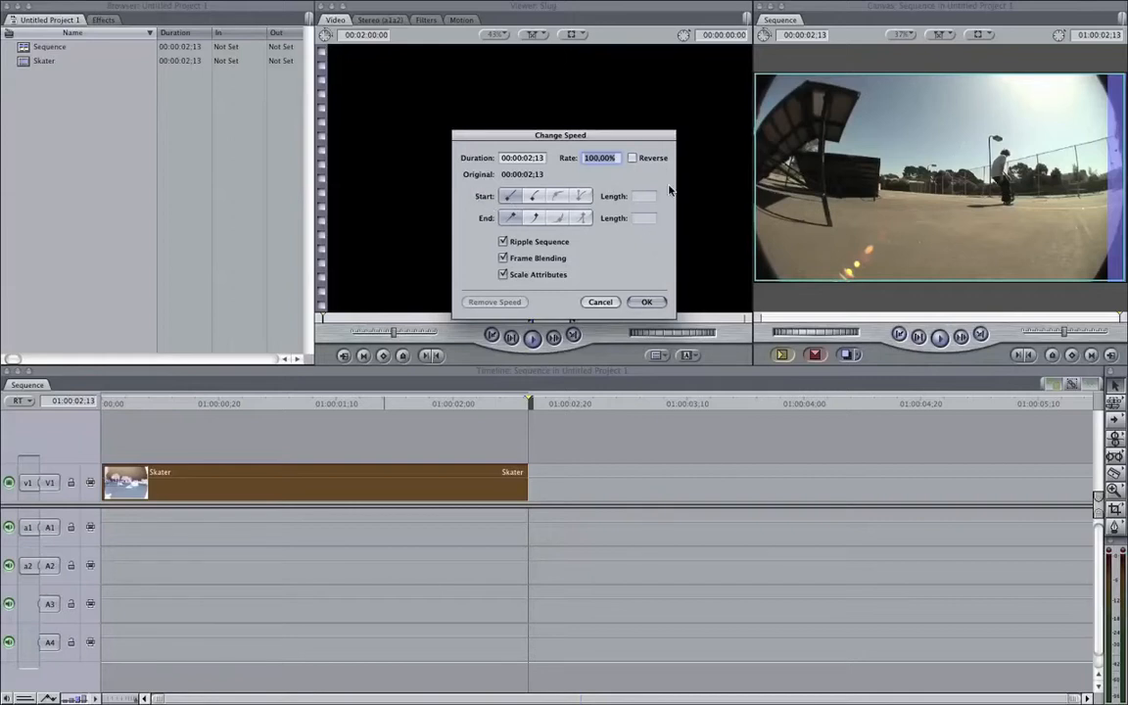
{"action": "left_click_drag", "start_coordinate": [560, 135], "coordinate": [629, 400]}
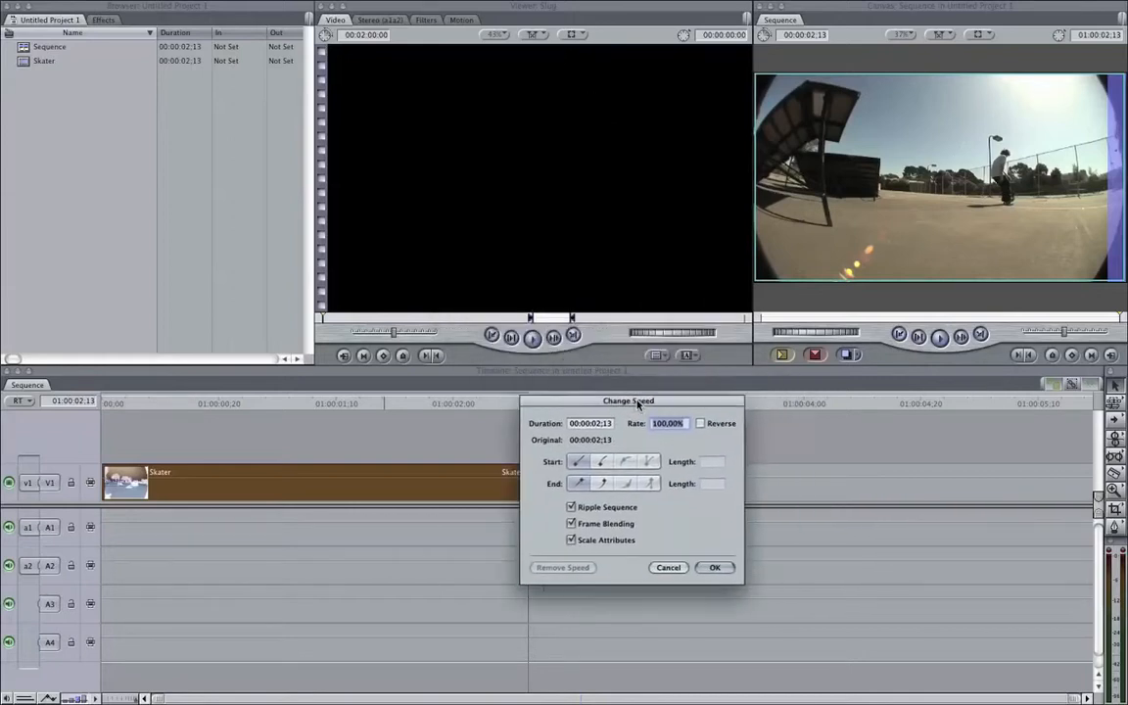
{"action": "left_click_drag", "start_coordinate": [627, 400], "coordinate": [439, 370]}
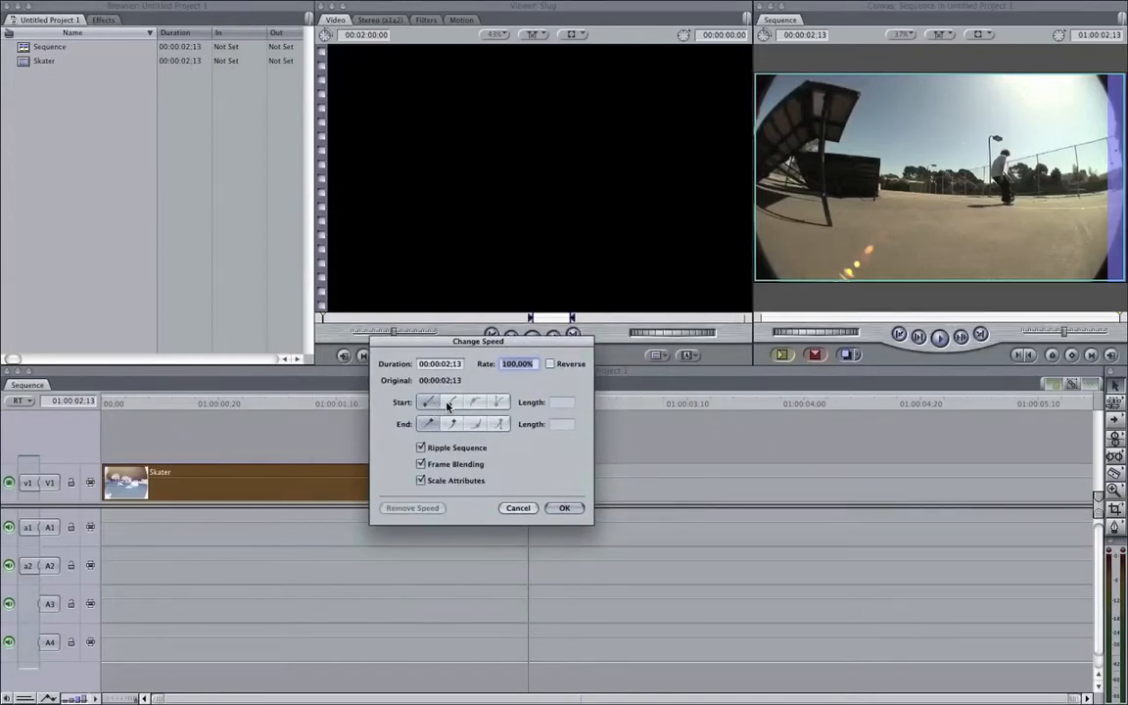
{"action": "mouse_move", "coordinate": [428, 424]}
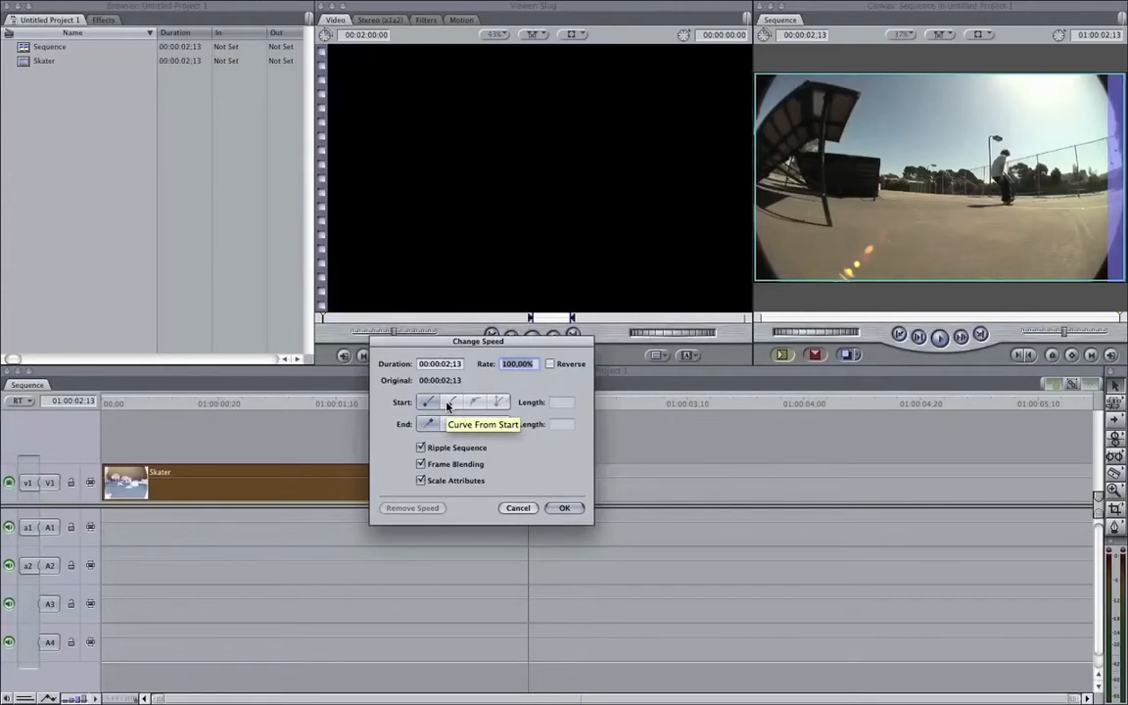
{"action": "mouse_move", "coordinate": [403, 415]}
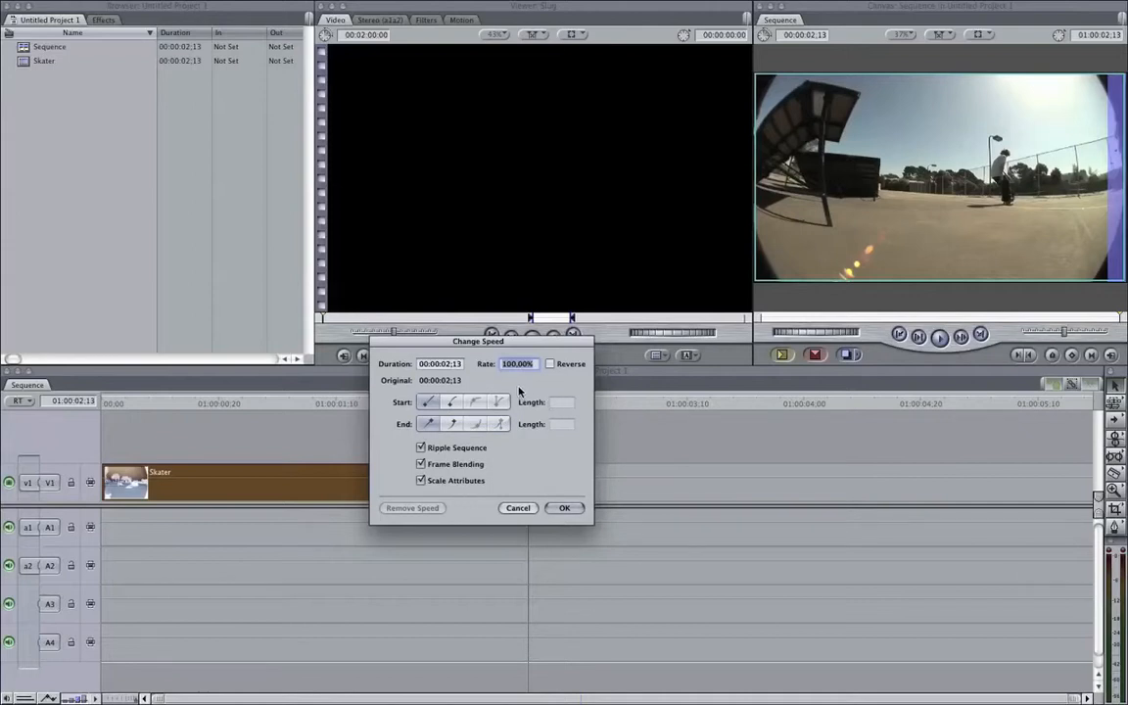
{"action": "mouse_move", "coordinate": [400, 435]}
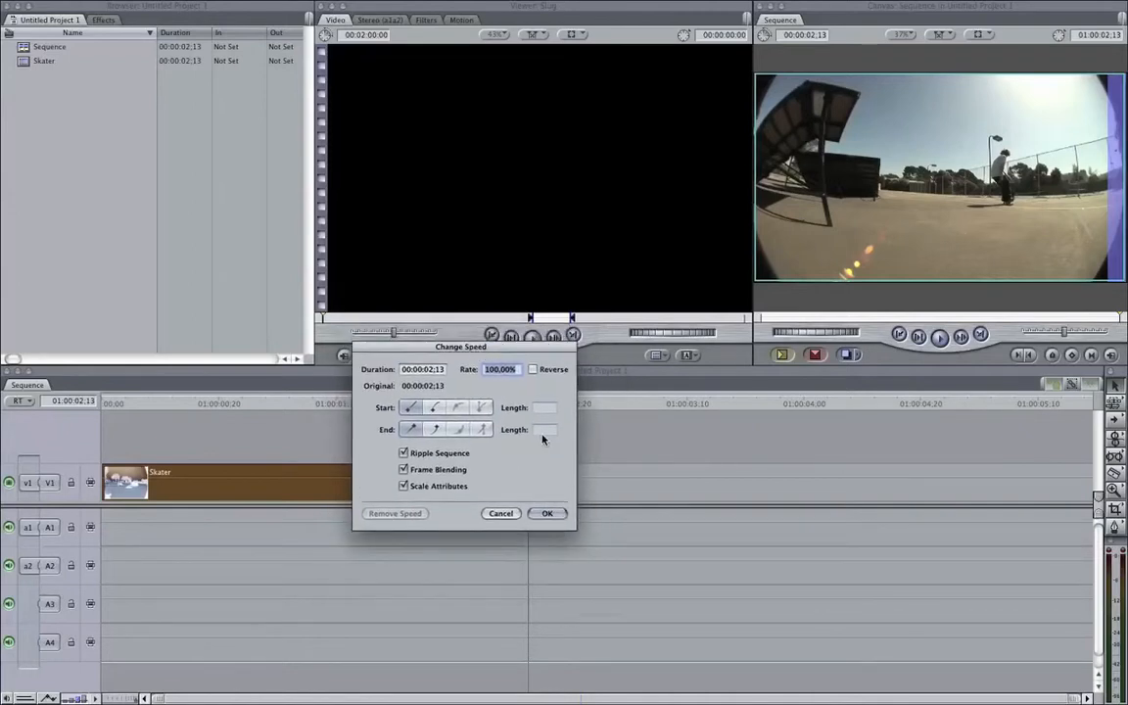
{"action": "mouse_move", "coordinate": [518, 394]}
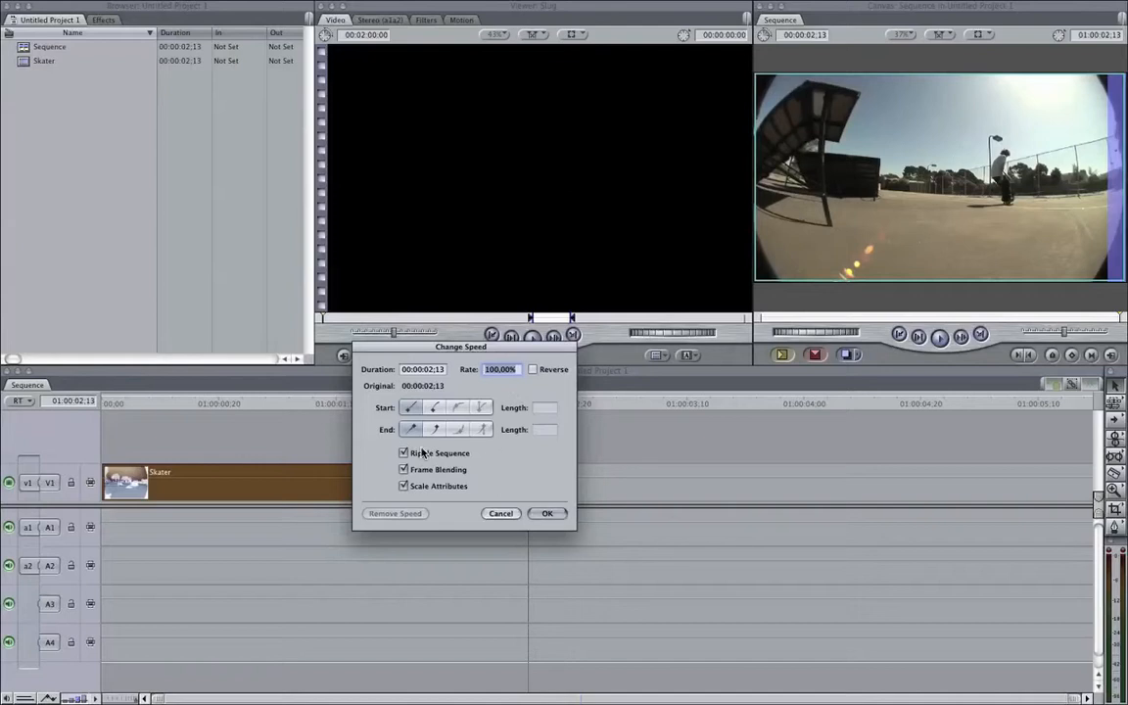
{"action": "mouse_move", "coordinate": [493, 435]}
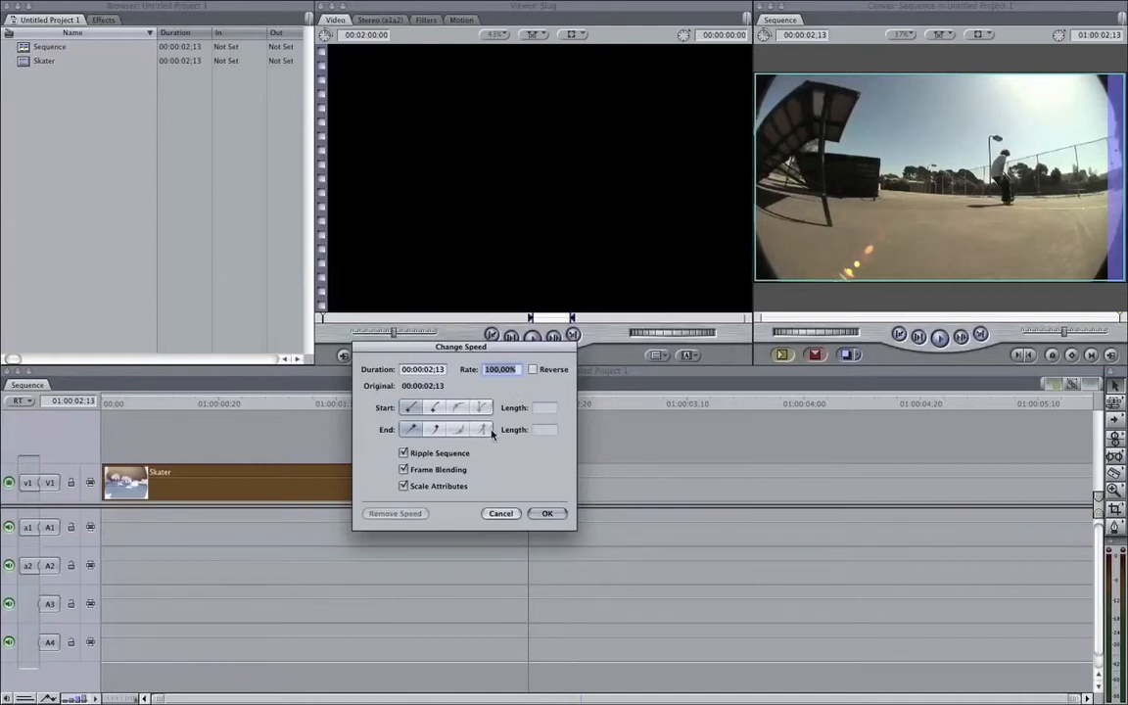
{"action": "mouse_move", "coordinate": [415, 435]}
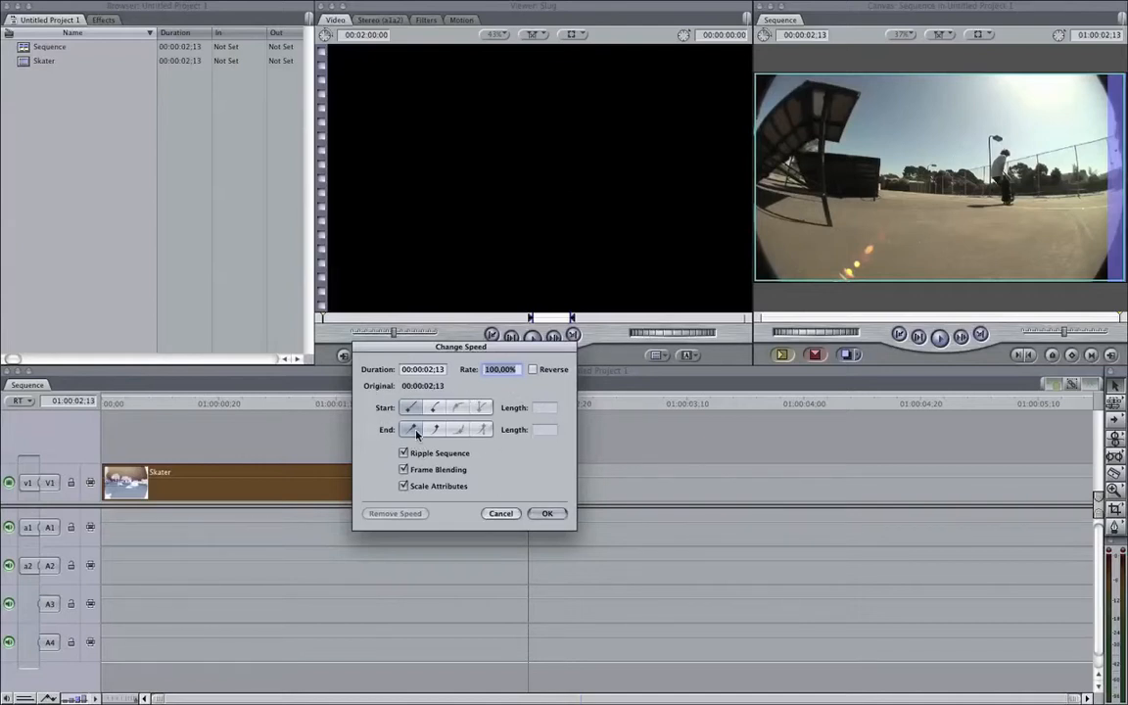
{"action": "mouse_move", "coordinate": [450, 421]}
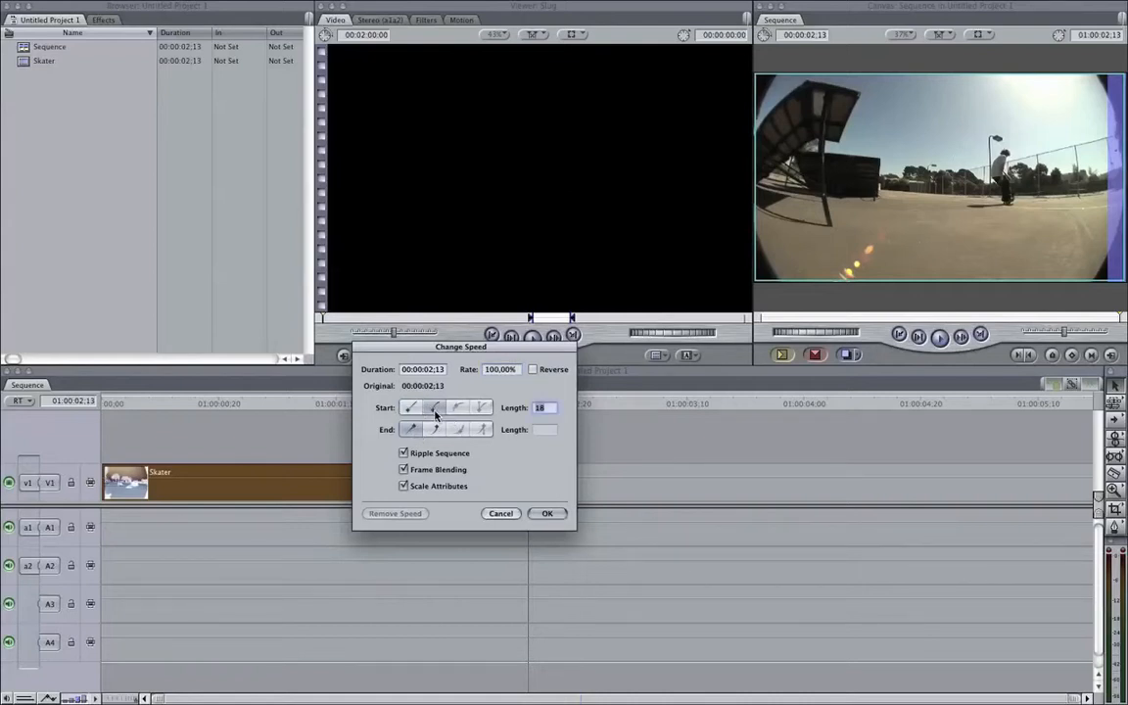
{"action": "mouse_move", "coordinate": [435, 409]}
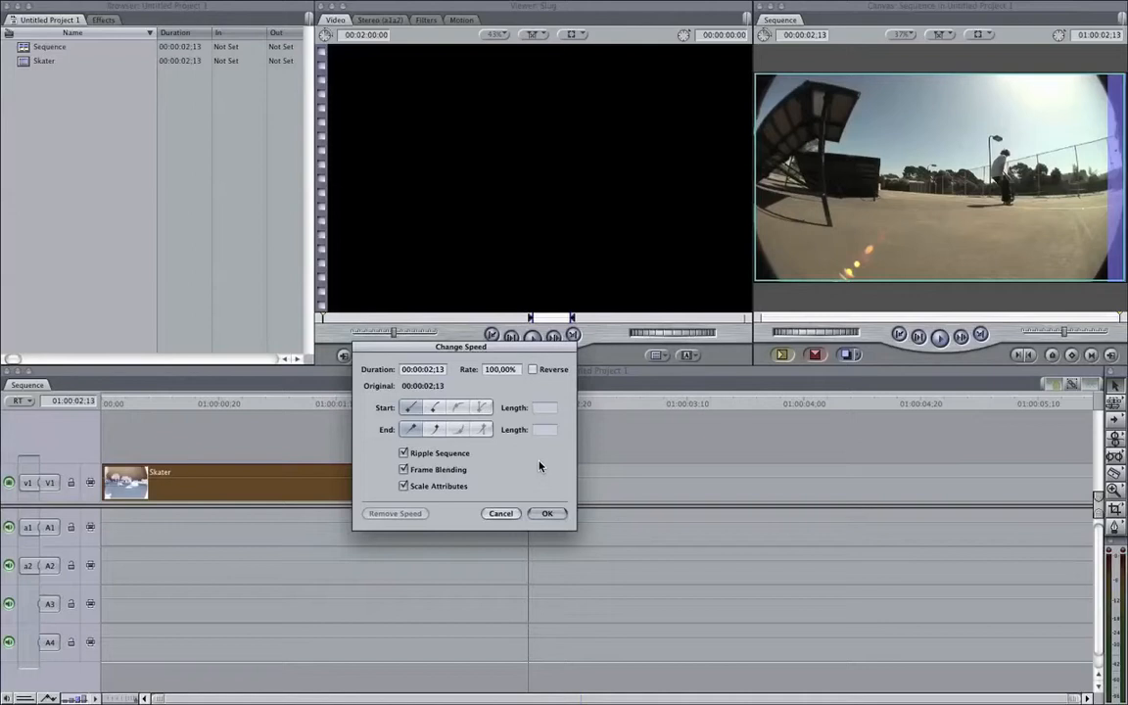
{"action": "mouse_move", "coordinate": [533, 470]}
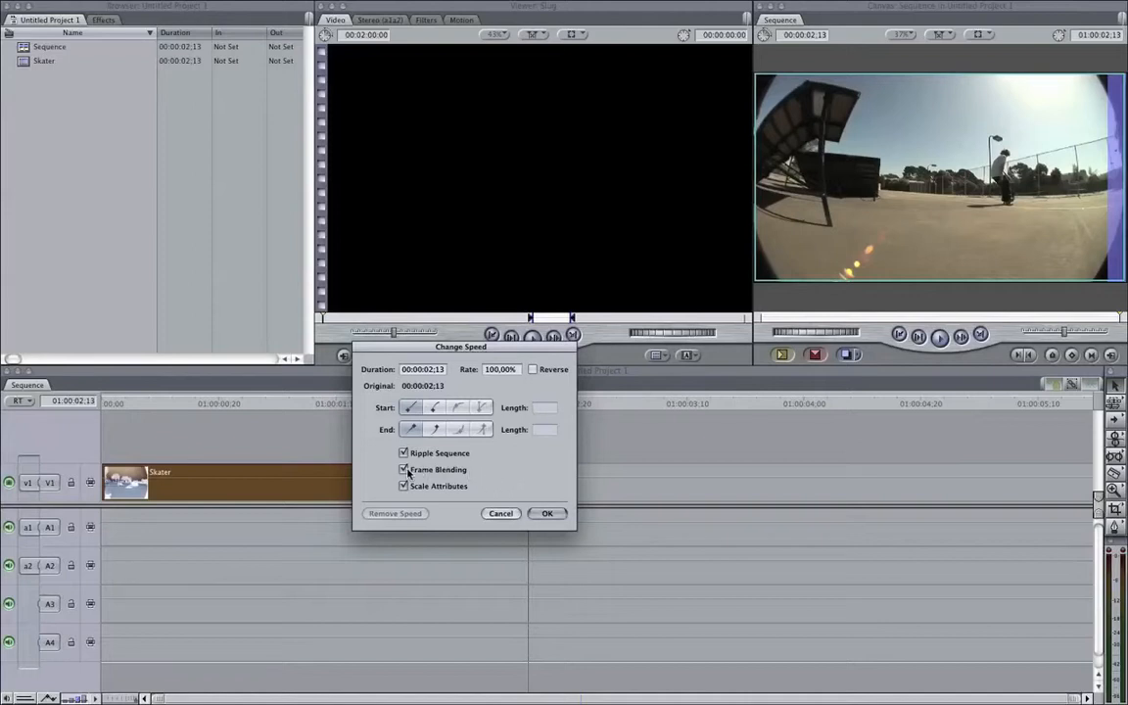
{"action": "left_click", "coordinate": [403, 470]}
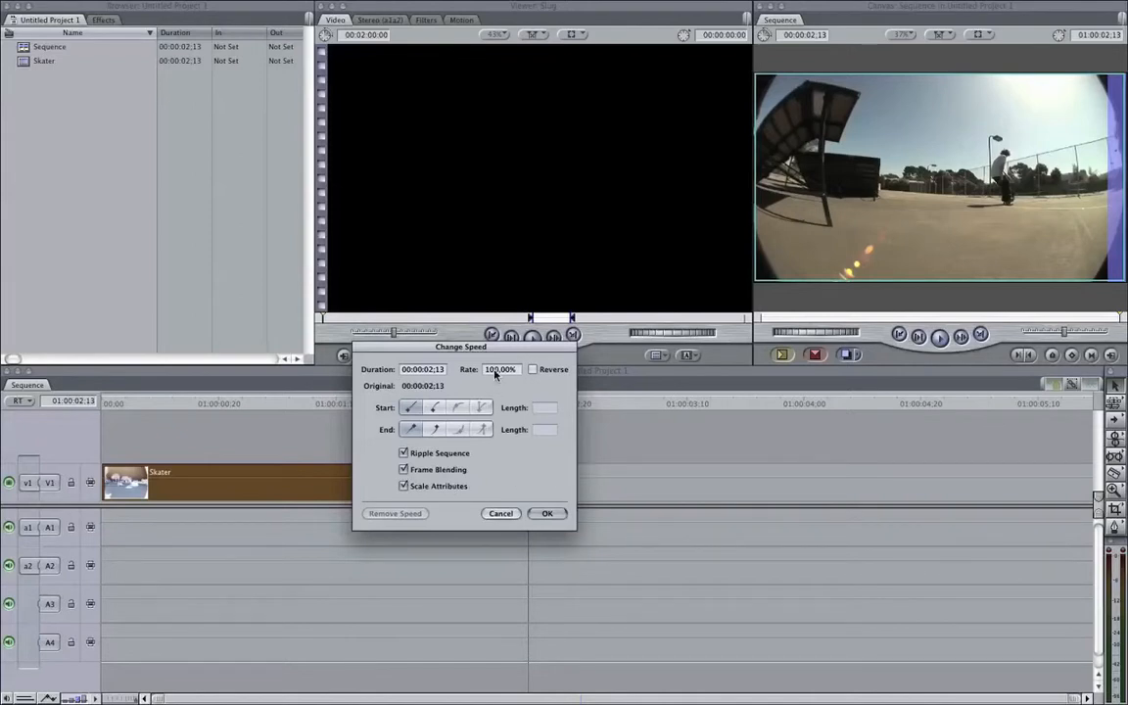
Preview a 50% rate's duration, then cancel so the Skater clip keeps its length.
{"action": "left_click", "coordinate": [502, 368]}
{"action": "type", "text": "50"}
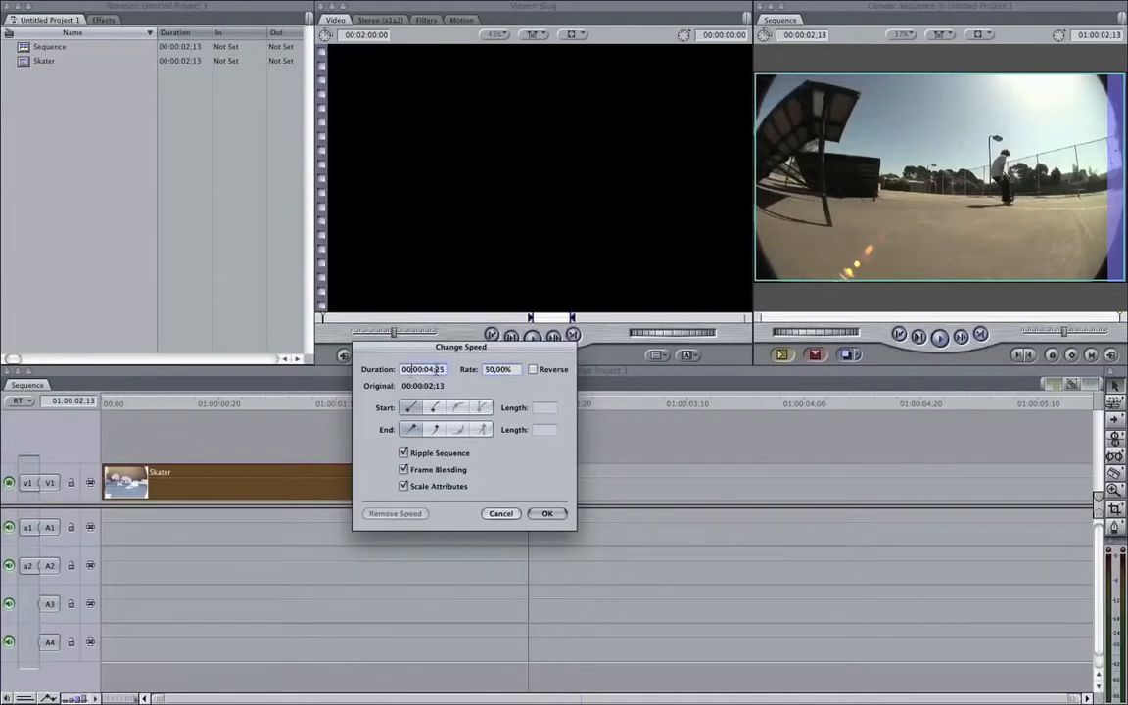
{"action": "left_click", "coordinate": [499, 368]}
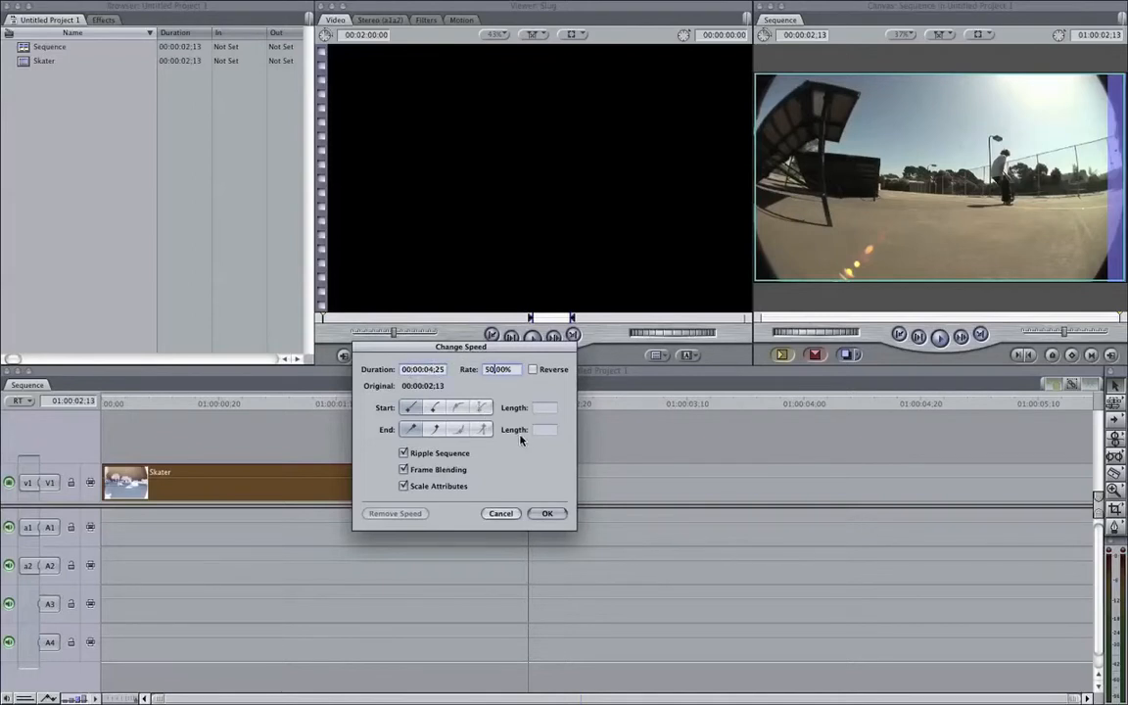
{"action": "left_click", "coordinate": [549, 513]}
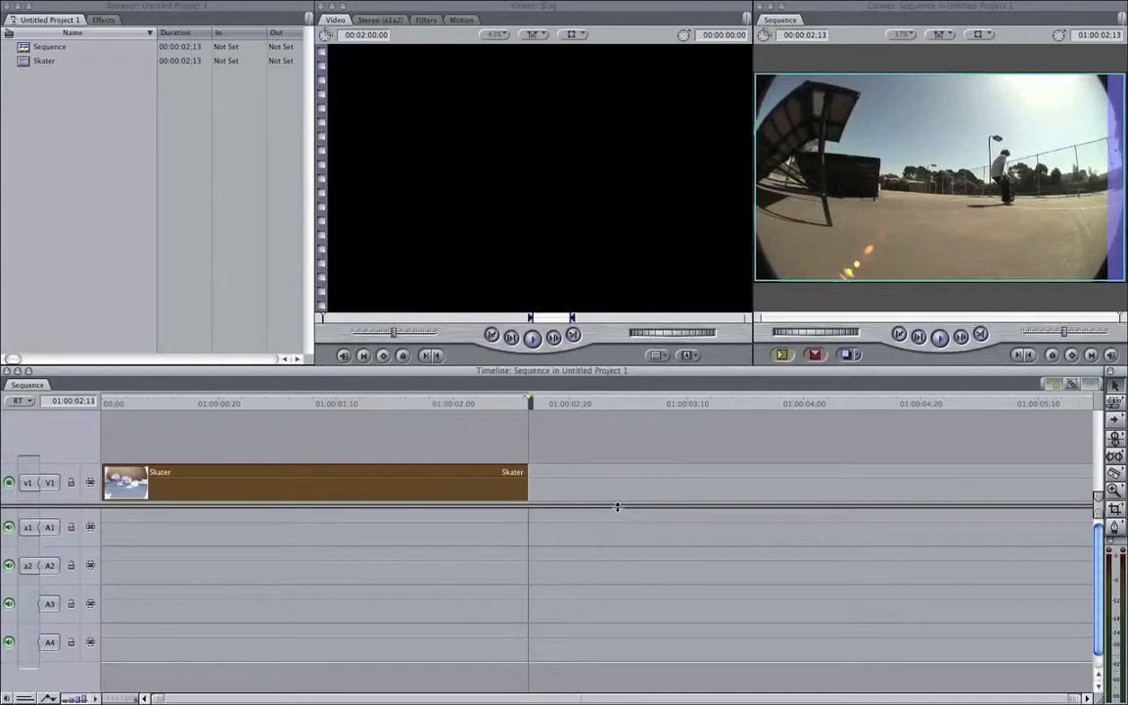
{"action": "mouse_move", "coordinate": [313, 487]}
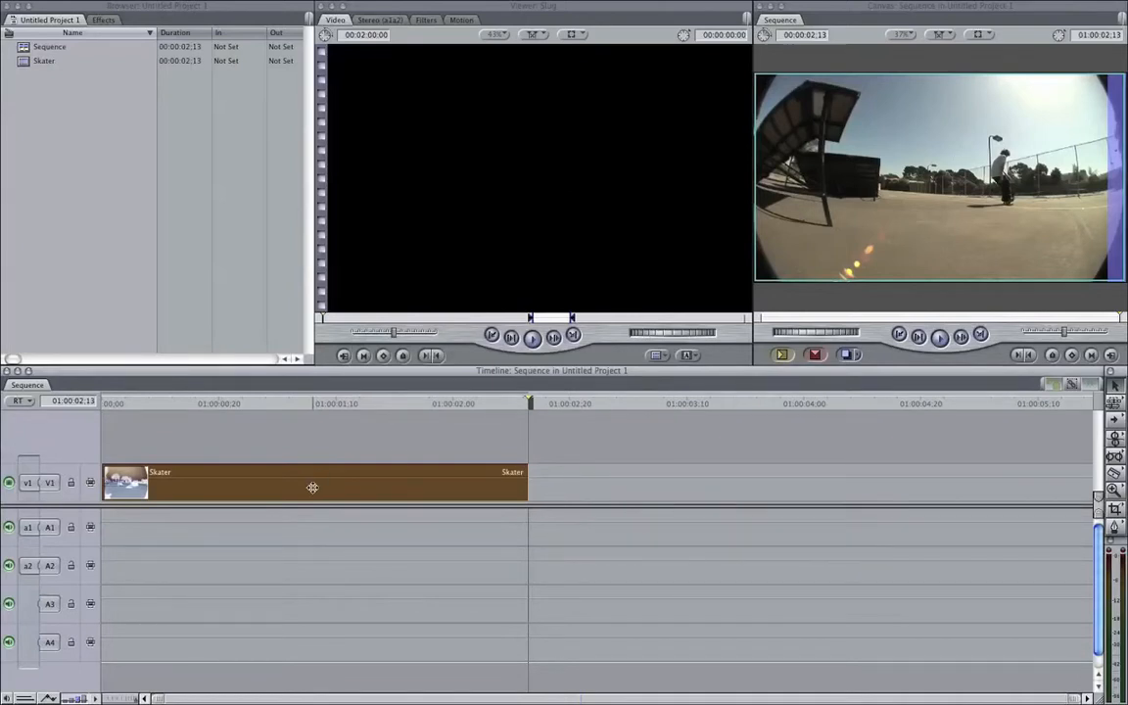
{"action": "double_click", "coordinate": [314, 482]}
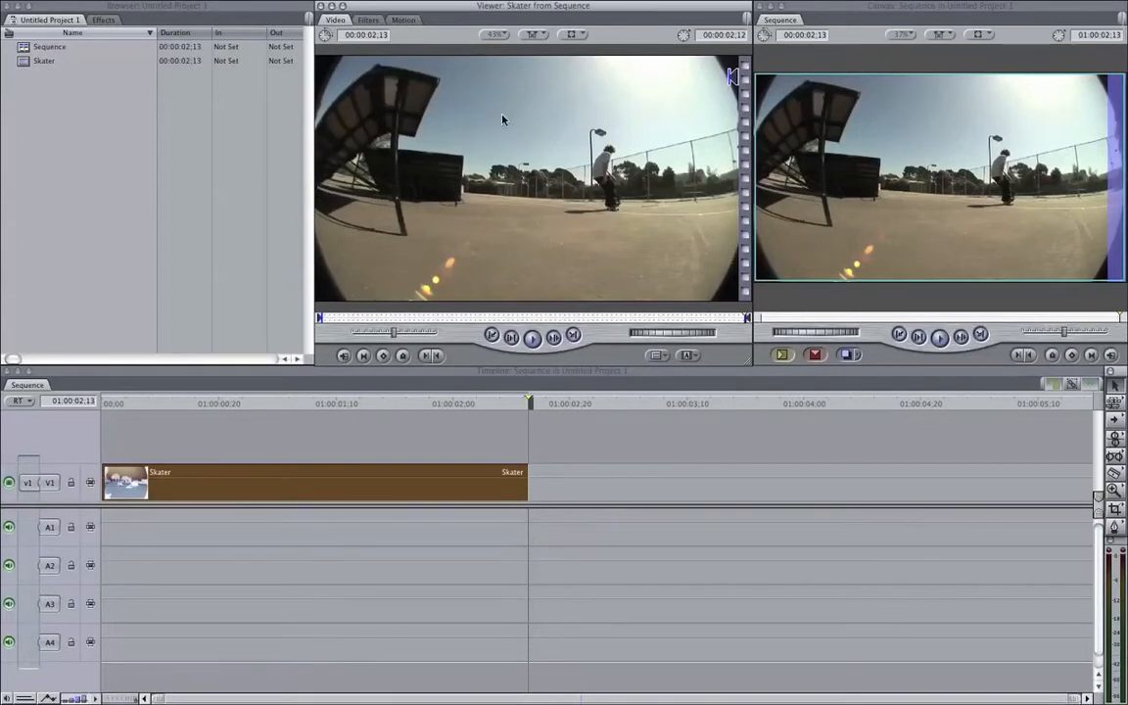
{"action": "left_click", "coordinate": [403, 20]}
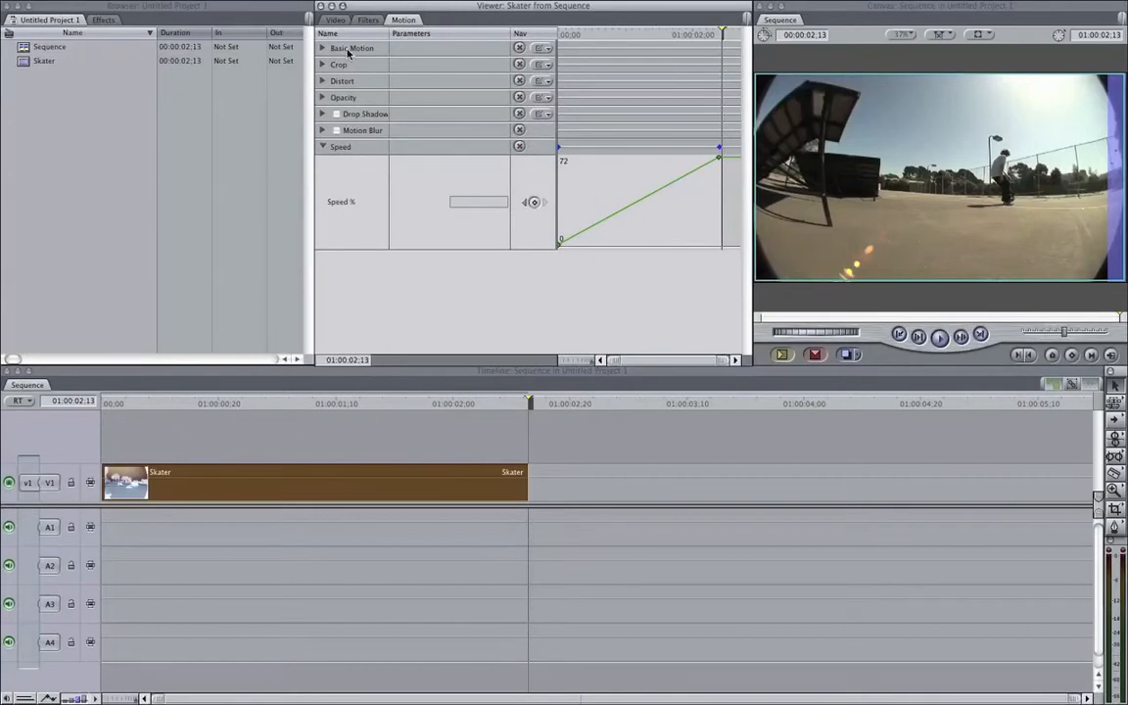
{"action": "left_click", "coordinate": [321, 147]}
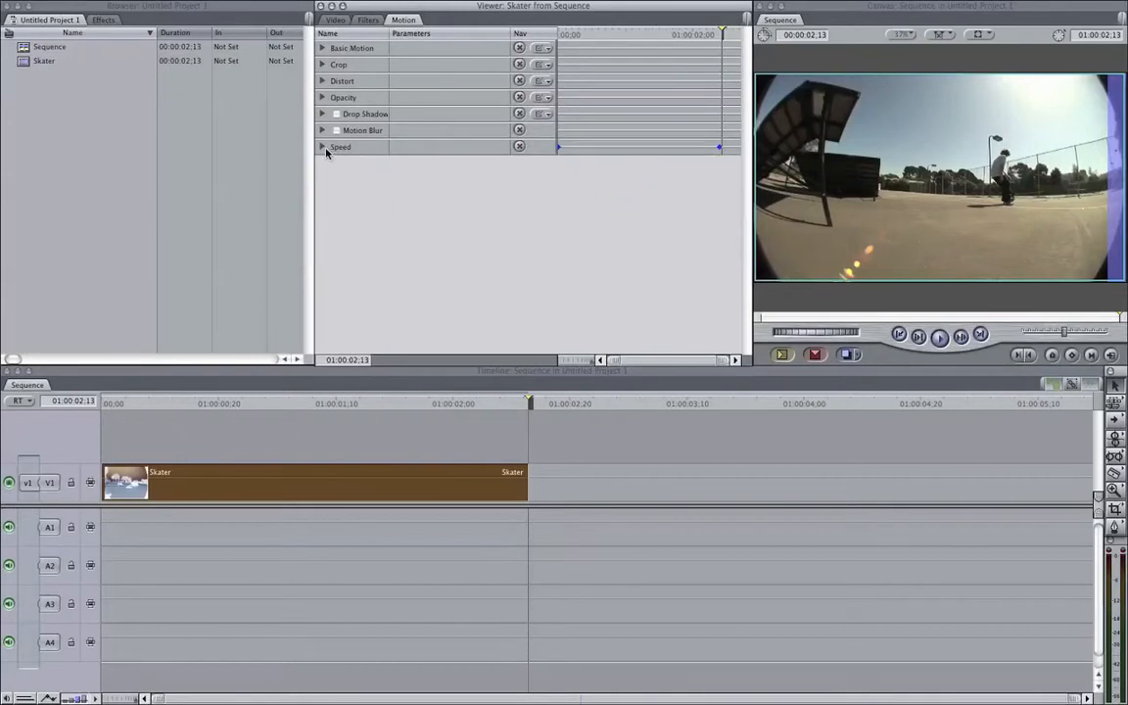
{"action": "left_click", "coordinate": [321, 147]}
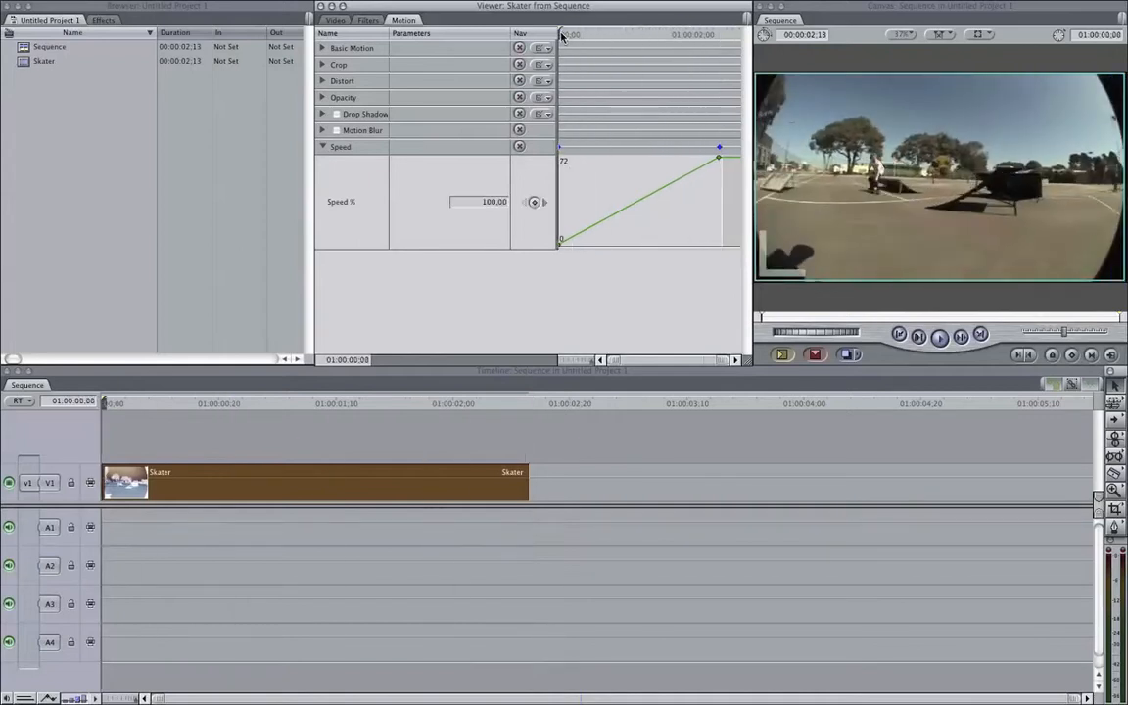
{"action": "left_click", "coordinate": [113, 404]}
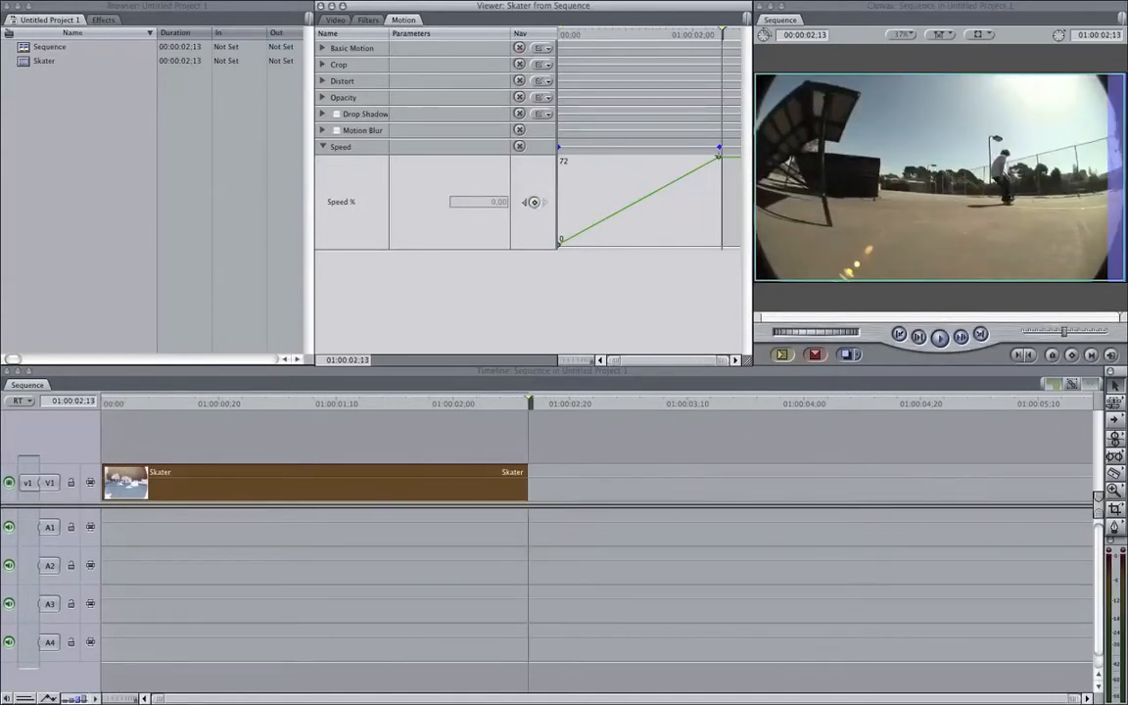
{"action": "mouse_move", "coordinate": [627, 70]}
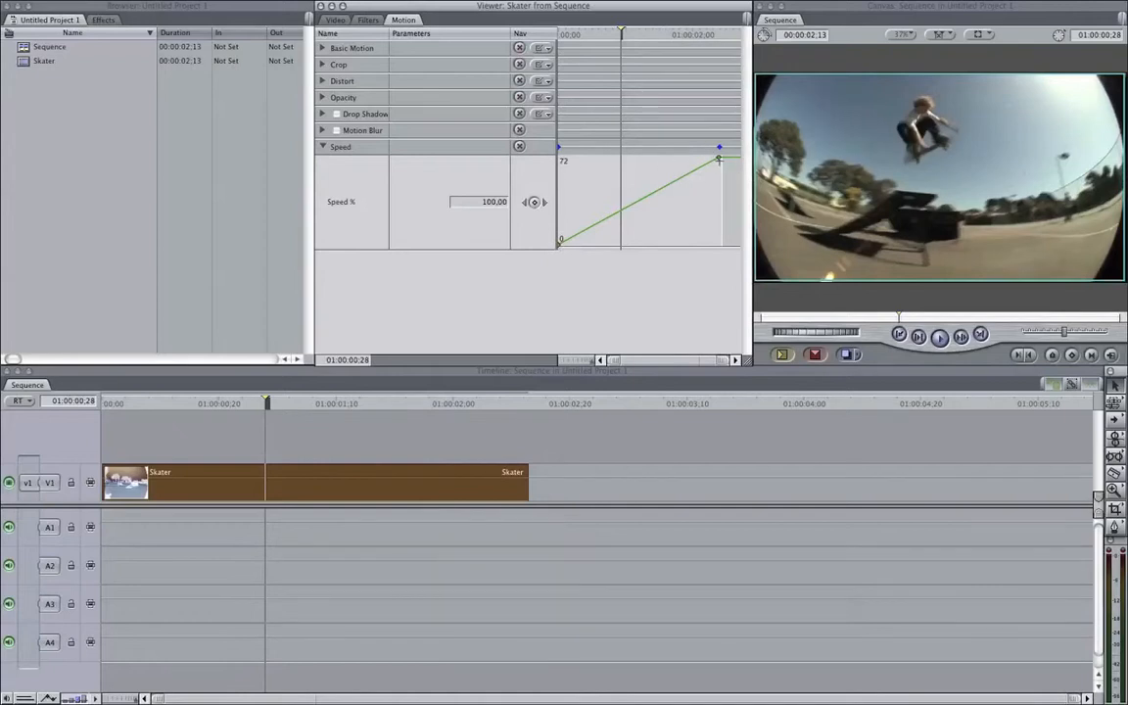
{"action": "mouse_move", "coordinate": [724, 270]}
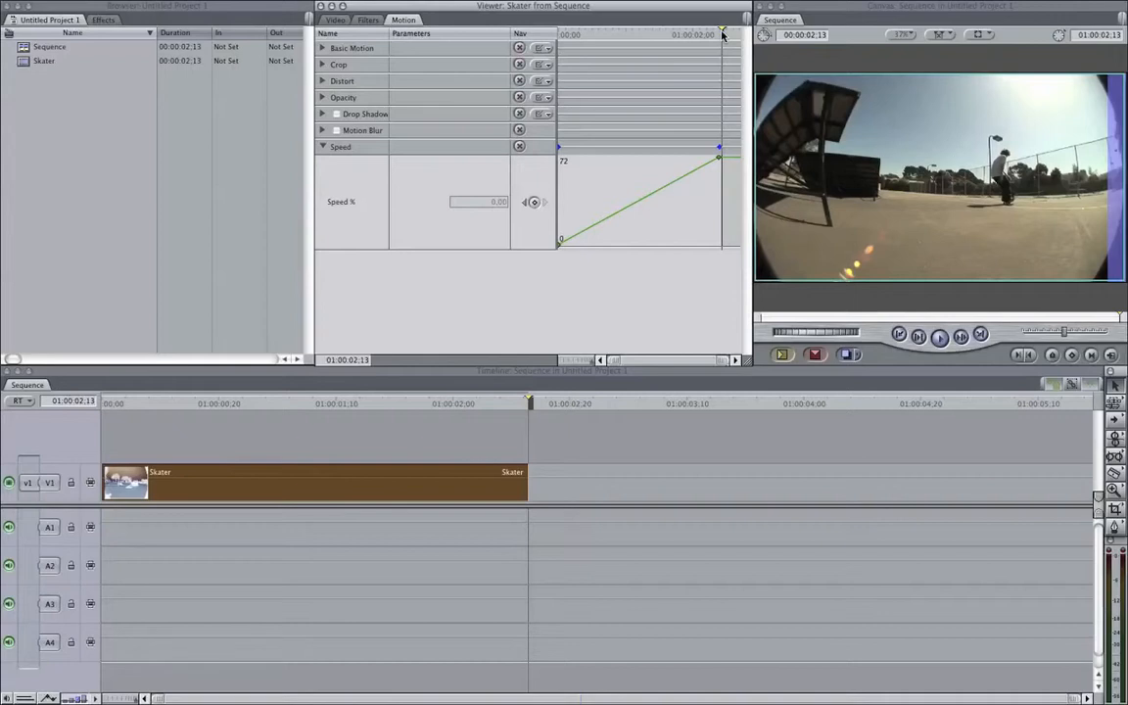
{"action": "mouse_move", "coordinate": [721, 57]}
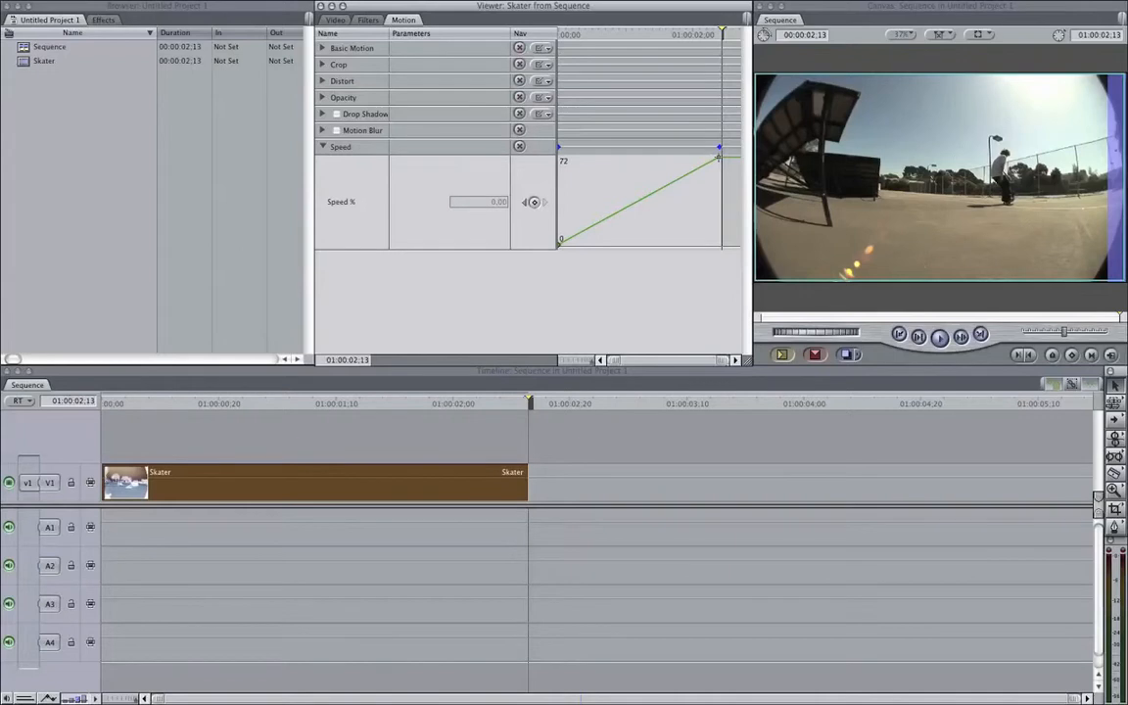
{"action": "left_click_drag", "start_coordinate": [719, 152], "coordinate": [719, 200]}
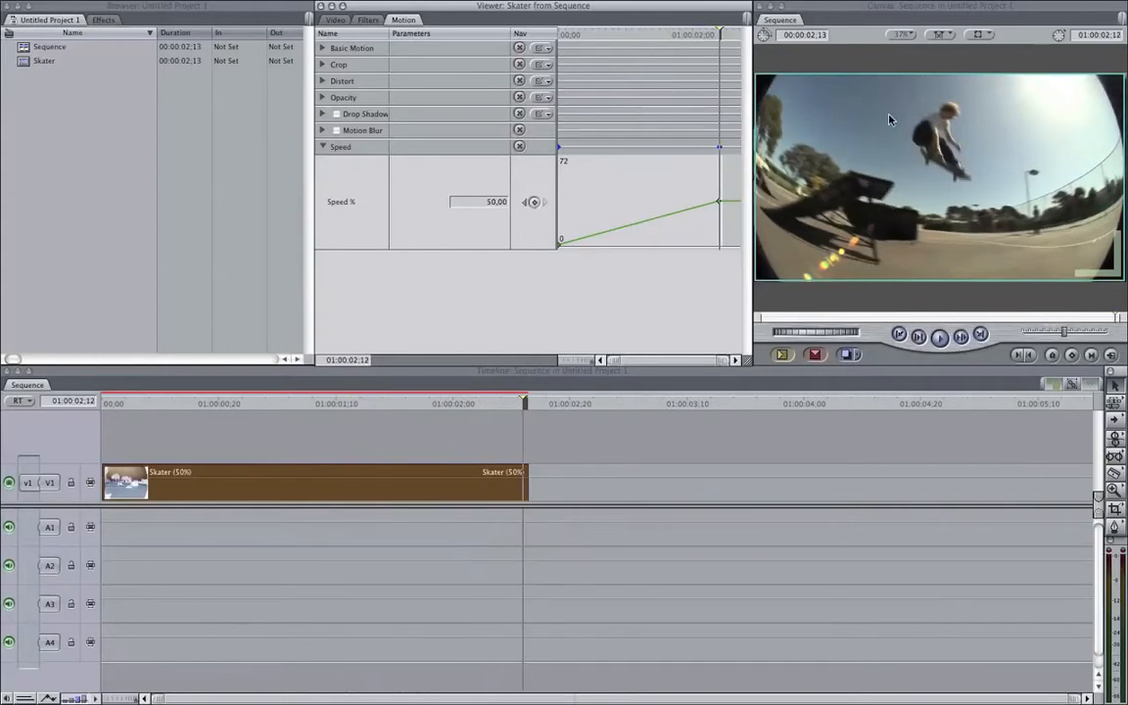
{"action": "mouse_move", "coordinate": [856, 176]}
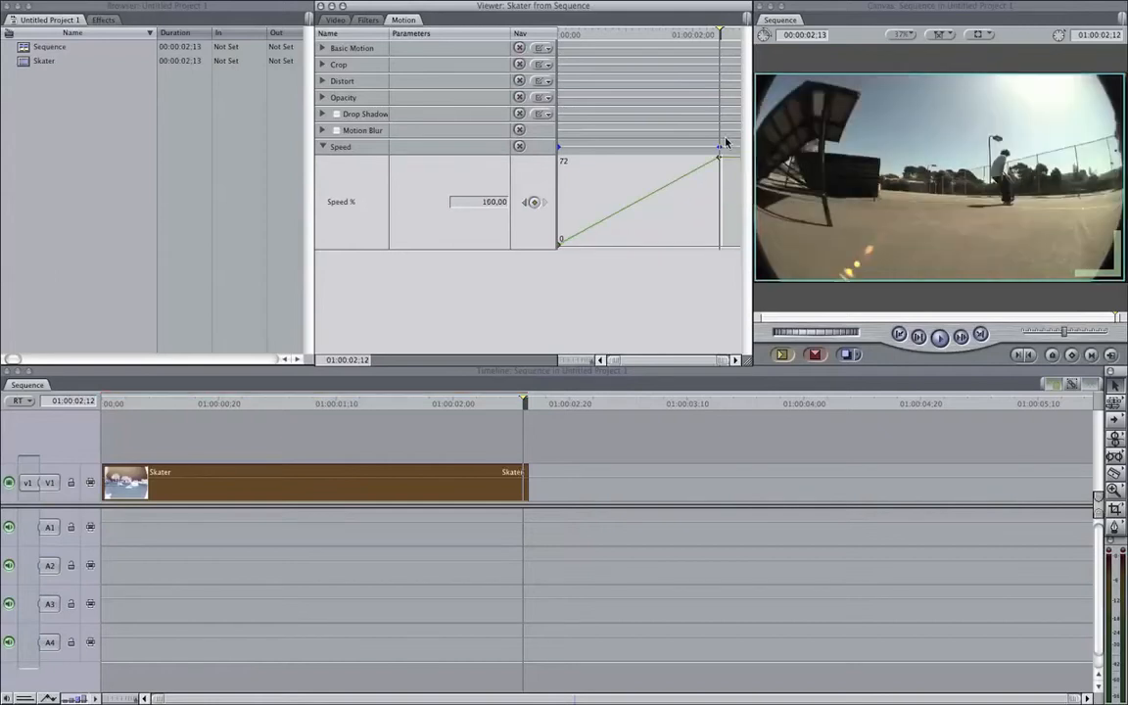
Shape the Speed graph keyframes into a high peak followed by a low dip.
{"action": "left_click_drag", "start_coordinate": [720, 145], "coordinate": [709, 163]}
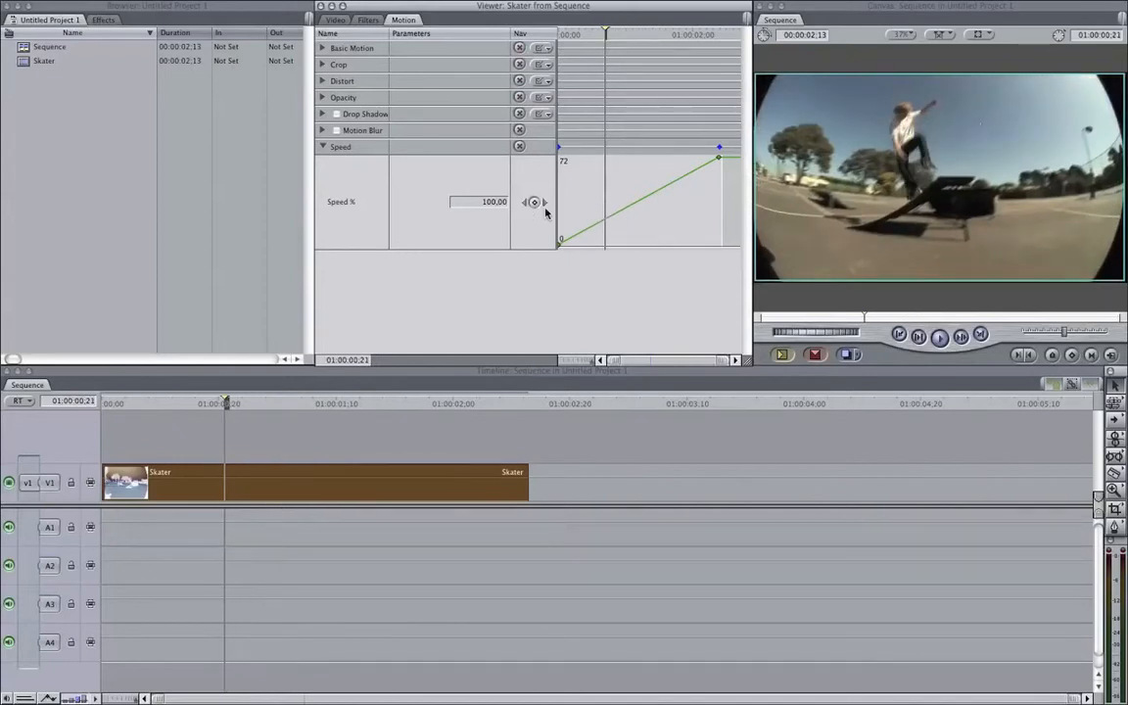
{"action": "mouse_move", "coordinate": [535, 202]}
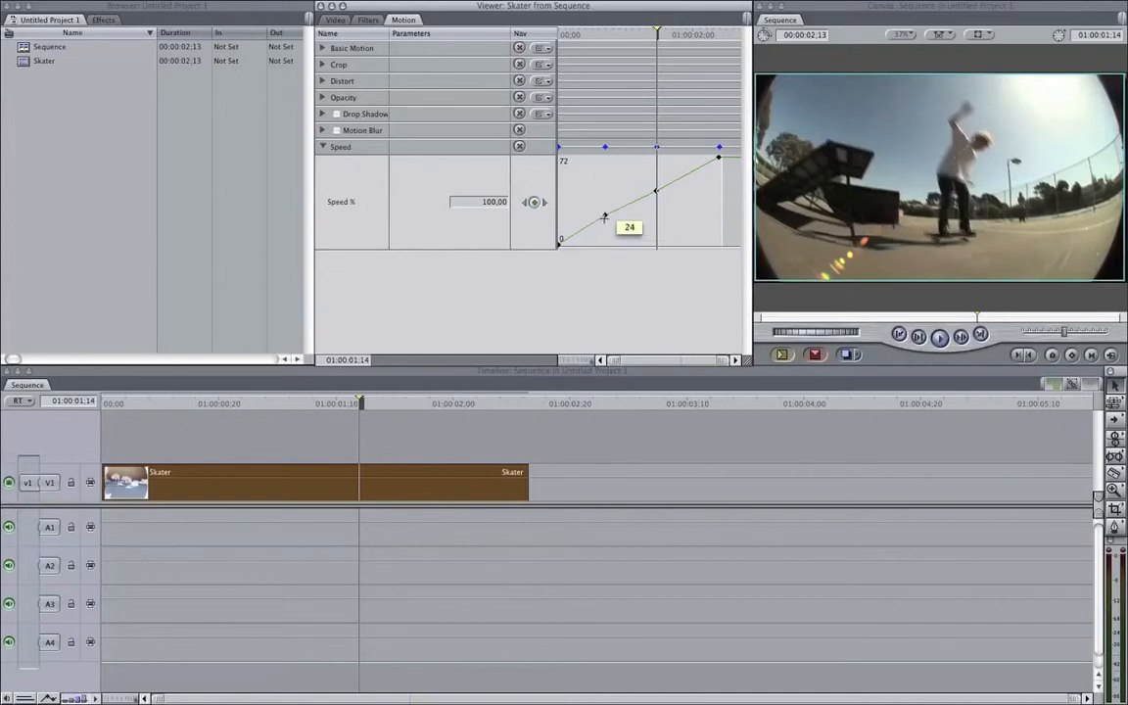
{"action": "left_click_drag", "start_coordinate": [604, 215], "coordinate": [627, 208]}
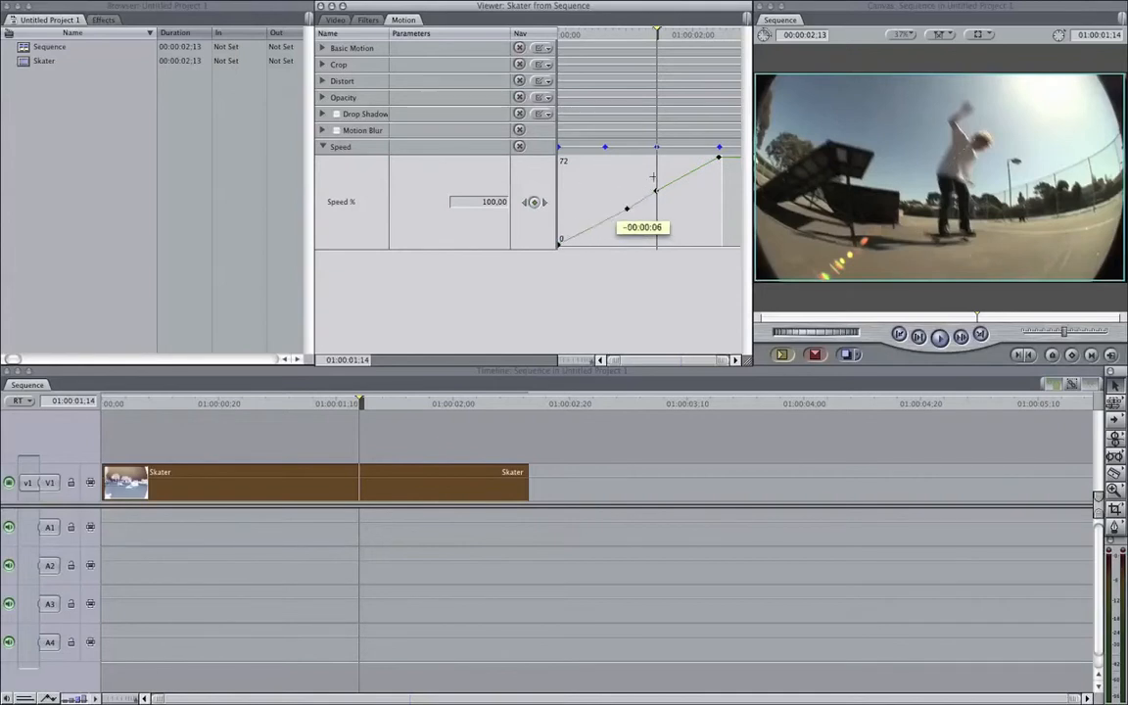
{"action": "left_click_drag", "start_coordinate": [627, 207], "coordinate": [603, 177]}
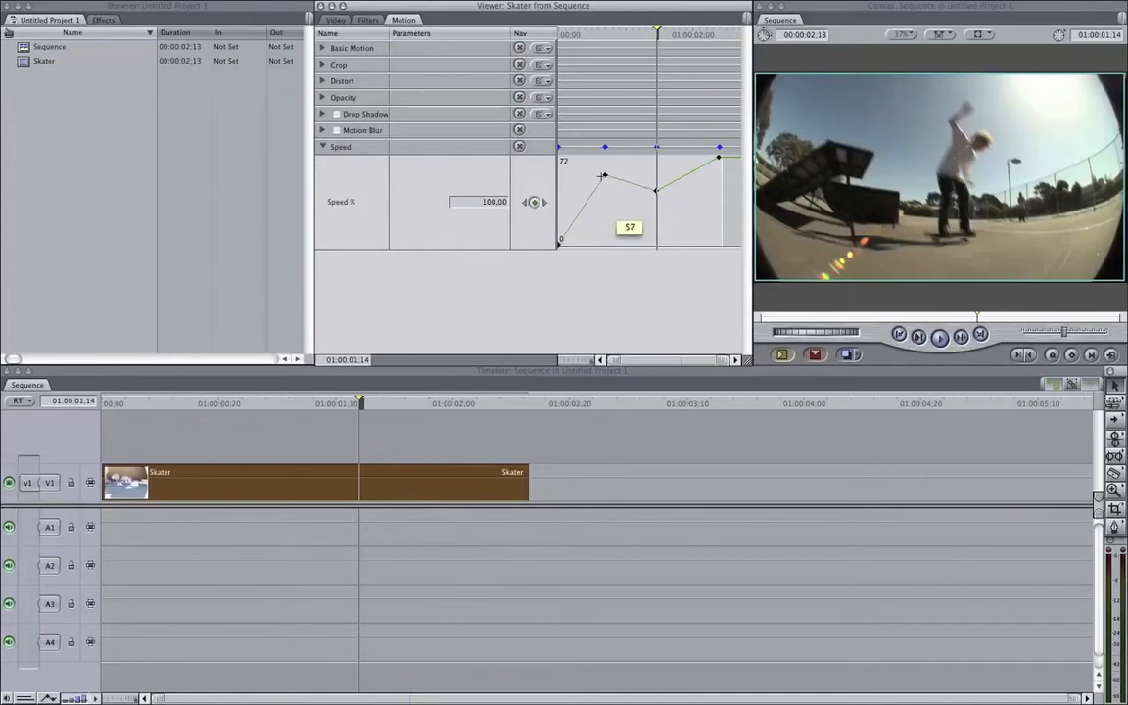
{"action": "left_click_drag", "start_coordinate": [603, 177], "coordinate": [584, 194]}
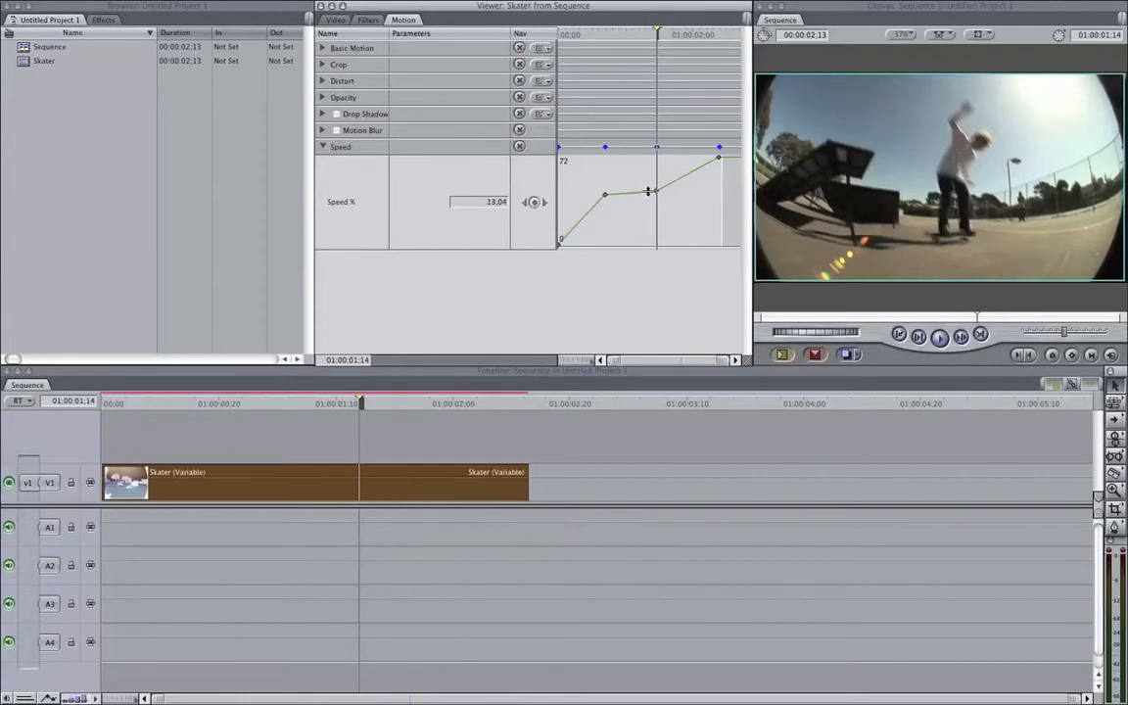
{"action": "left_click_drag", "start_coordinate": [649, 192], "coordinate": [658, 235]}
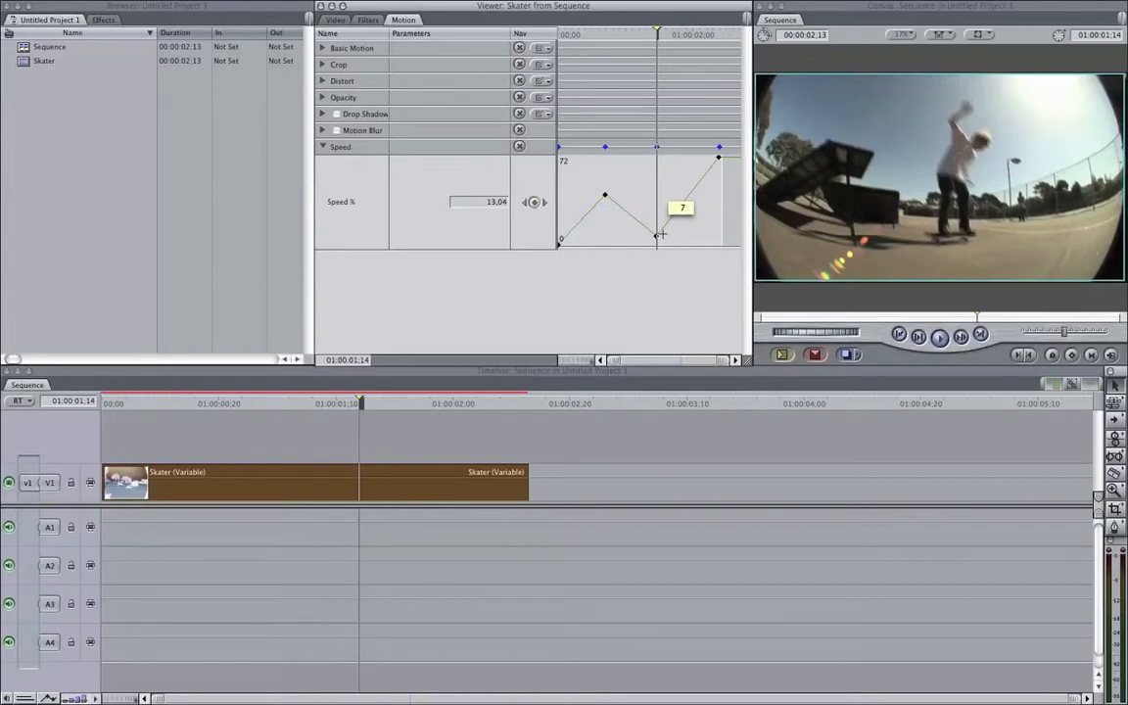
{"action": "left_click_drag", "start_coordinate": [658, 235], "coordinate": [666, 223]}
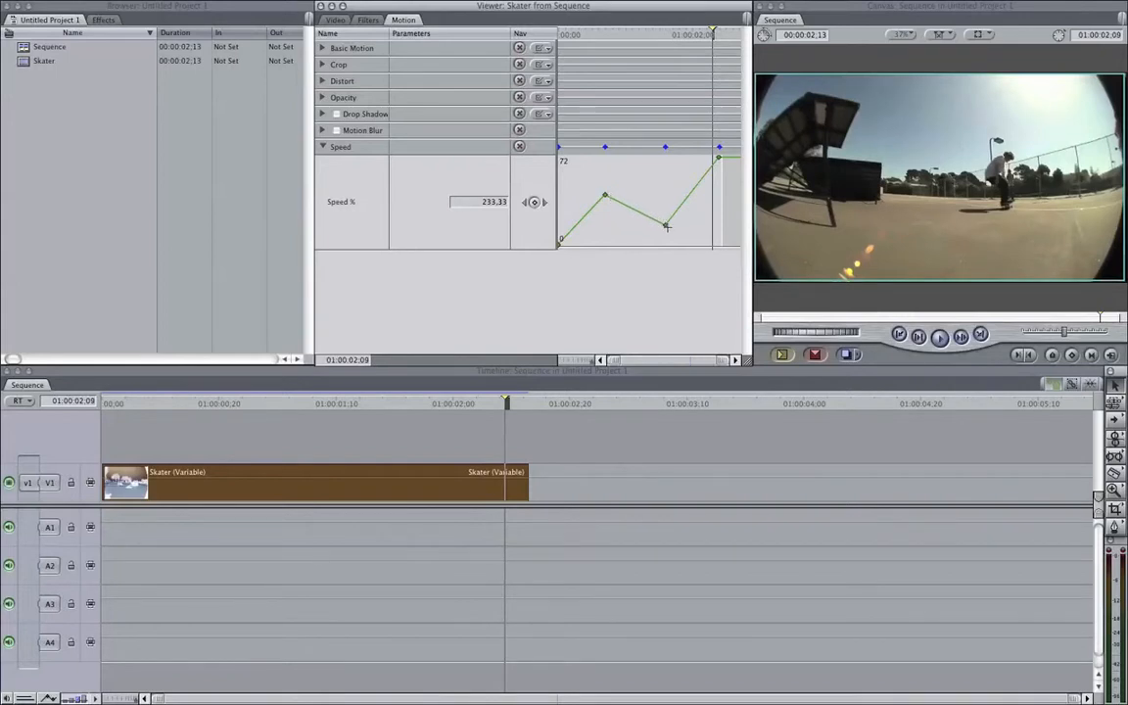
Ease the curve out of the low speed keyframe with its Bezier handle.
{"action": "left_click_drag", "start_coordinate": [666, 227], "coordinate": [627, 227]}
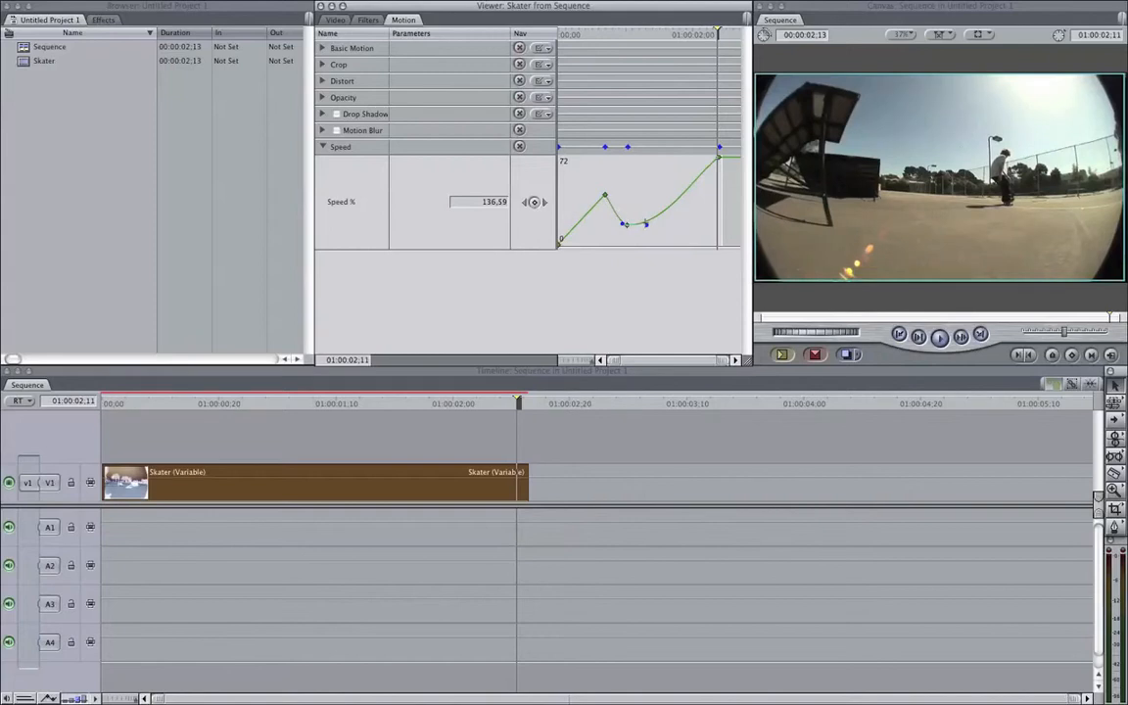
Apply Smooth to the peak speed keyframe from its shortcut menu.
{"action": "right_click", "coordinate": [625, 225]}
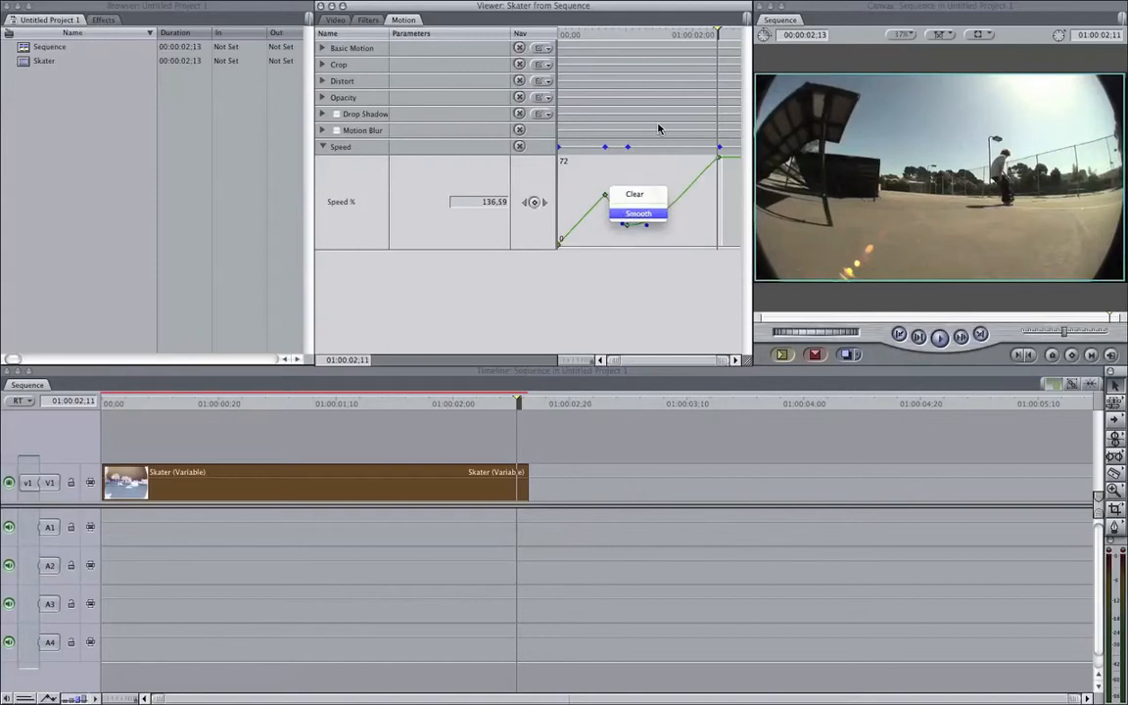
{"action": "left_click", "coordinate": [639, 213]}
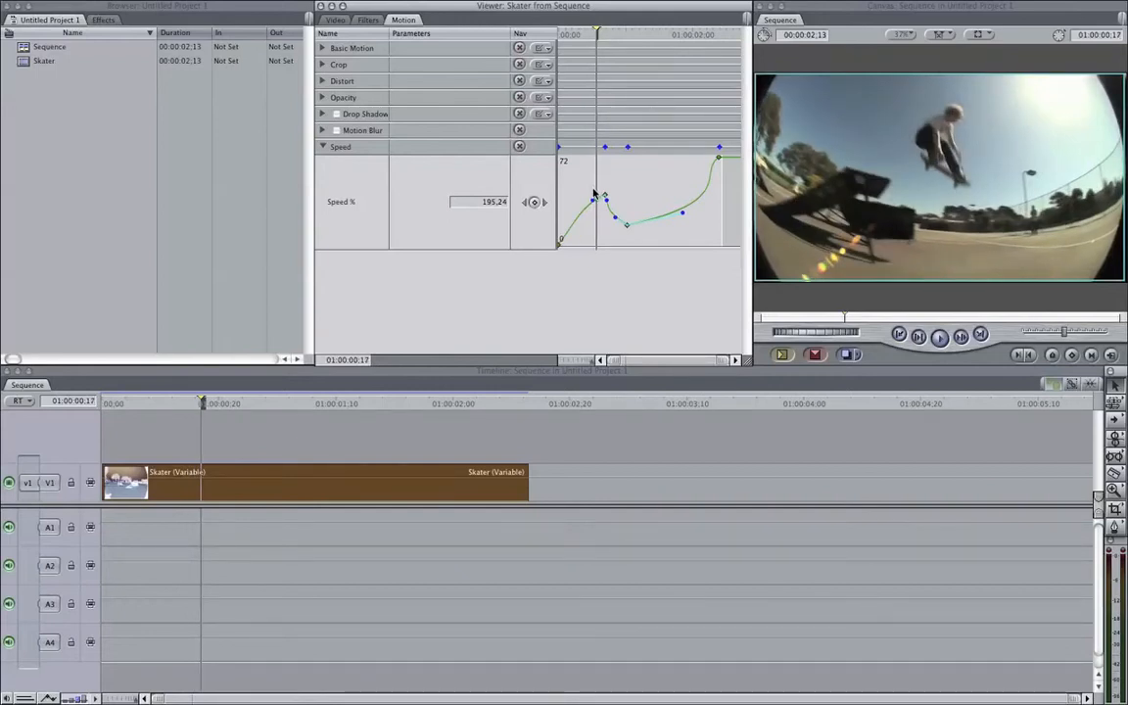
{"action": "mouse_move", "coordinate": [617, 75]}
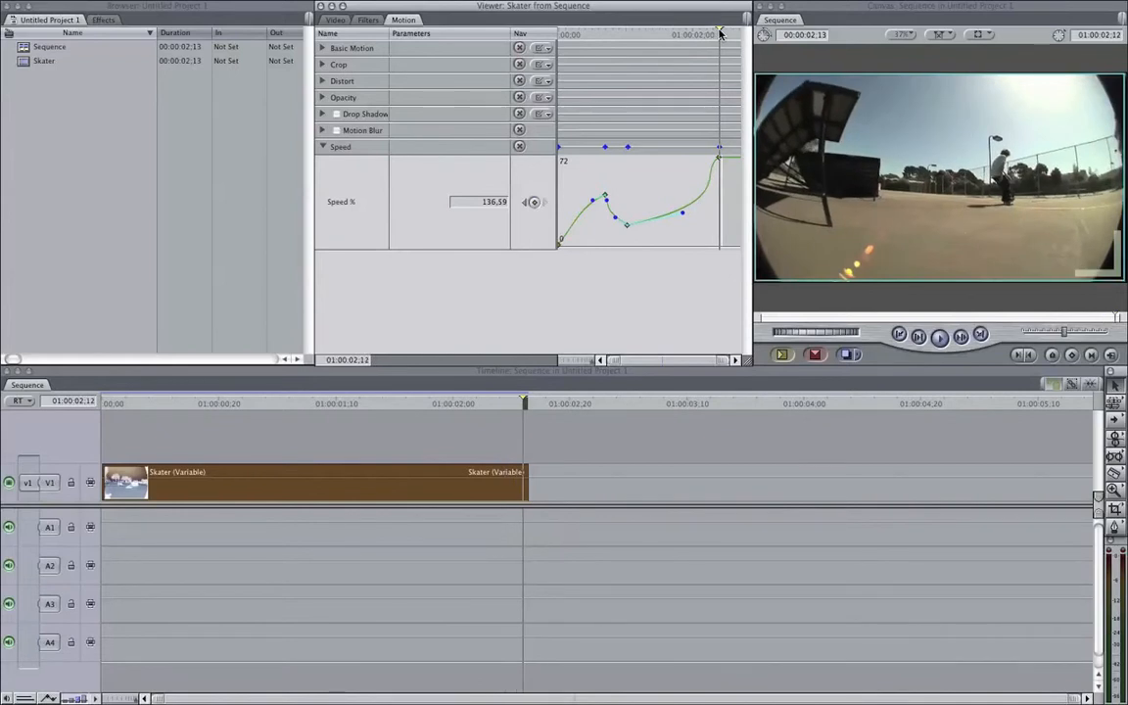
{"action": "mouse_move", "coordinate": [711, 47]}
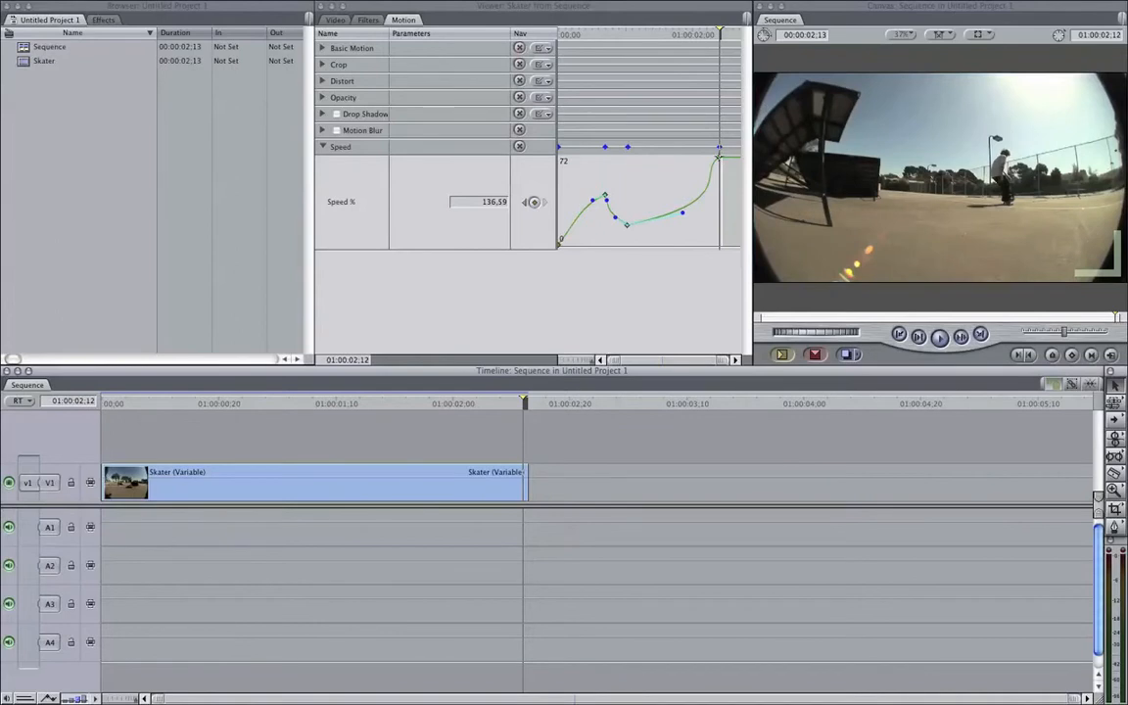
Set the Skater clip to constant 50% via Change Speed, accepting the keyframe-removal warning.
{"action": "left_click_drag", "start_coordinate": [723, 149], "coordinate": [717, 161]}
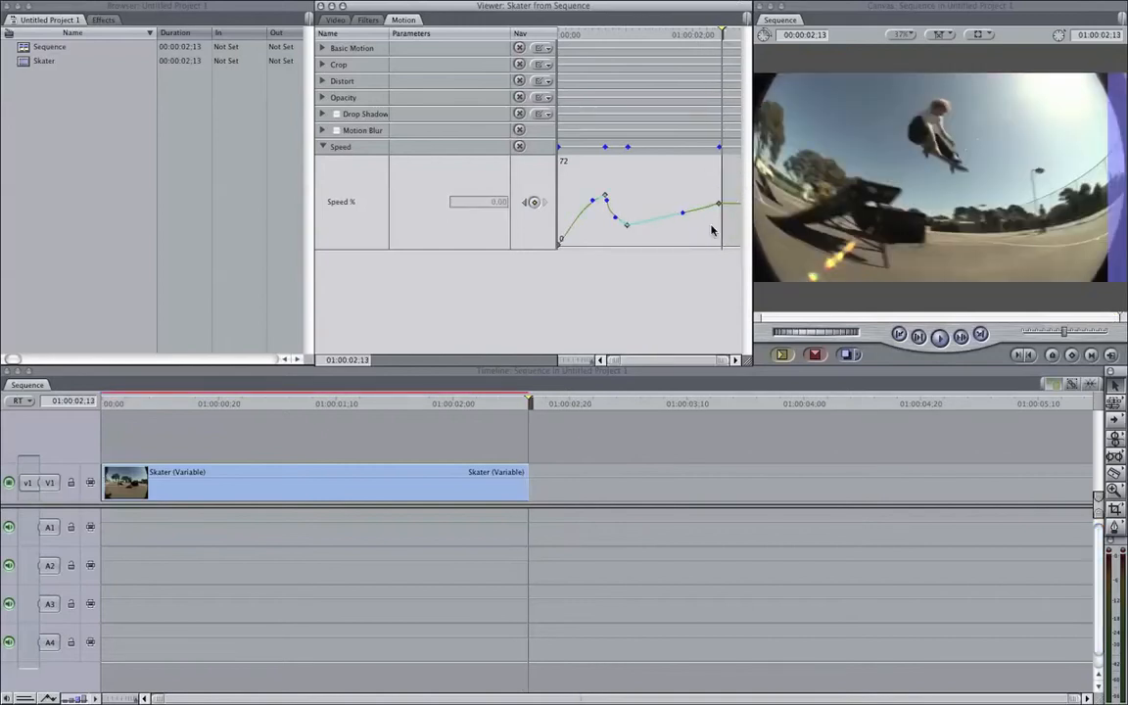
{"action": "right_click", "coordinate": [329, 494]}
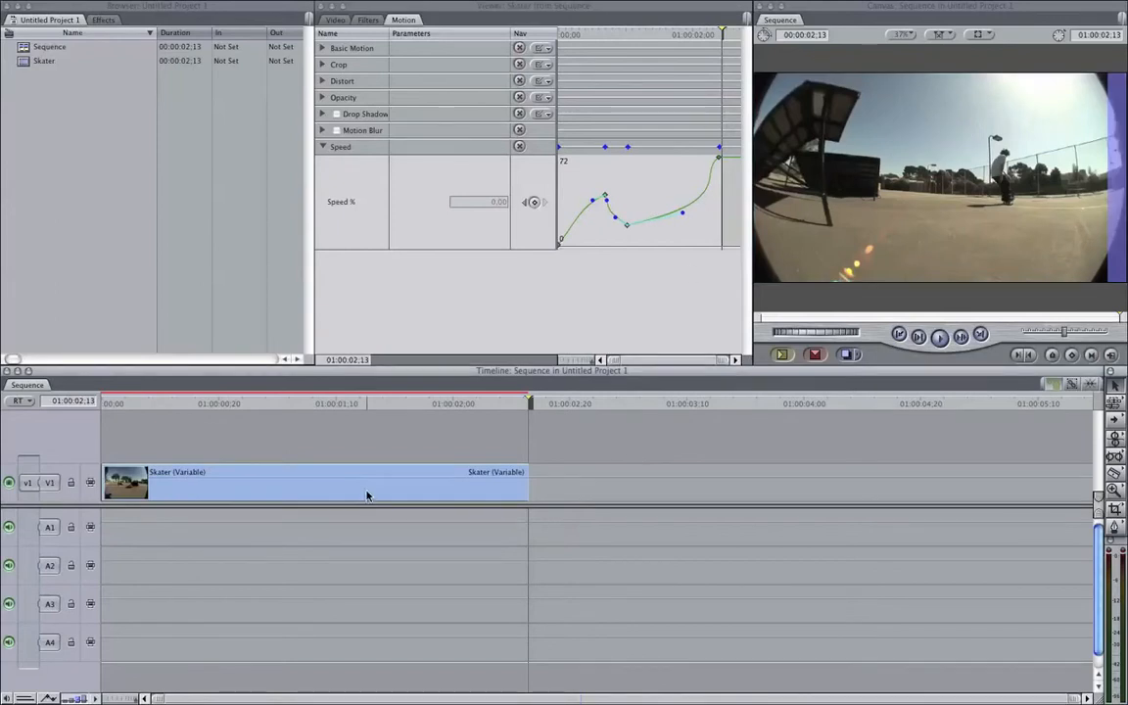
{"action": "right_click", "coordinate": [368, 495]}
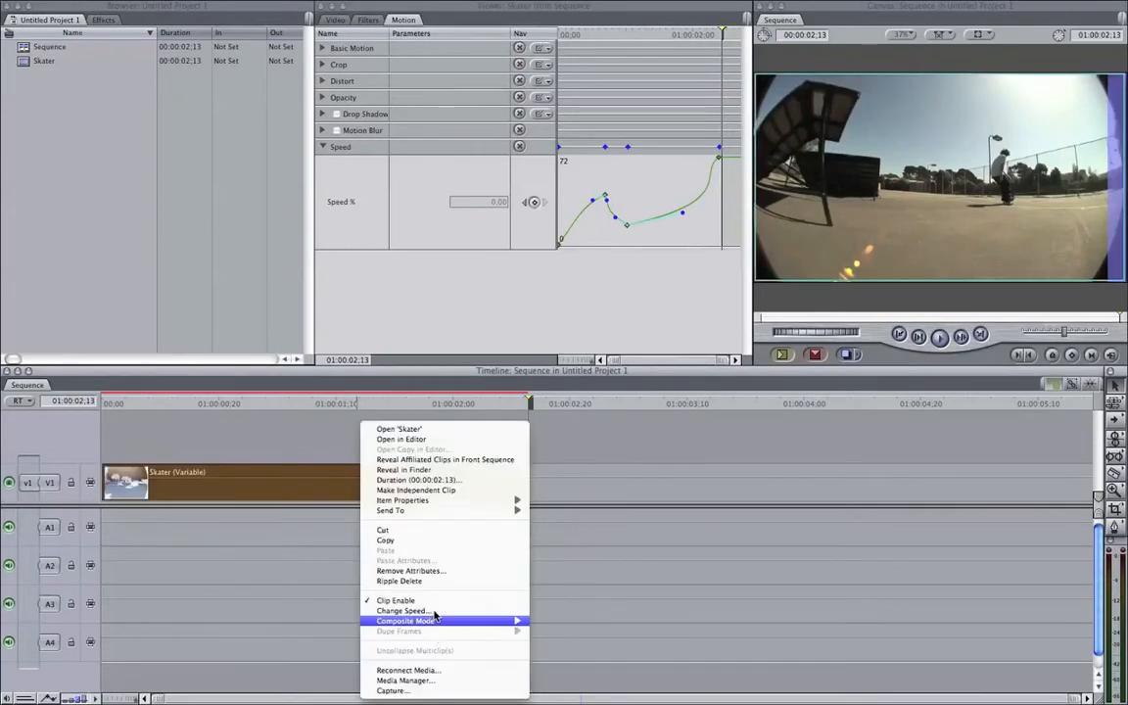
{"action": "left_click", "coordinate": [403, 611]}
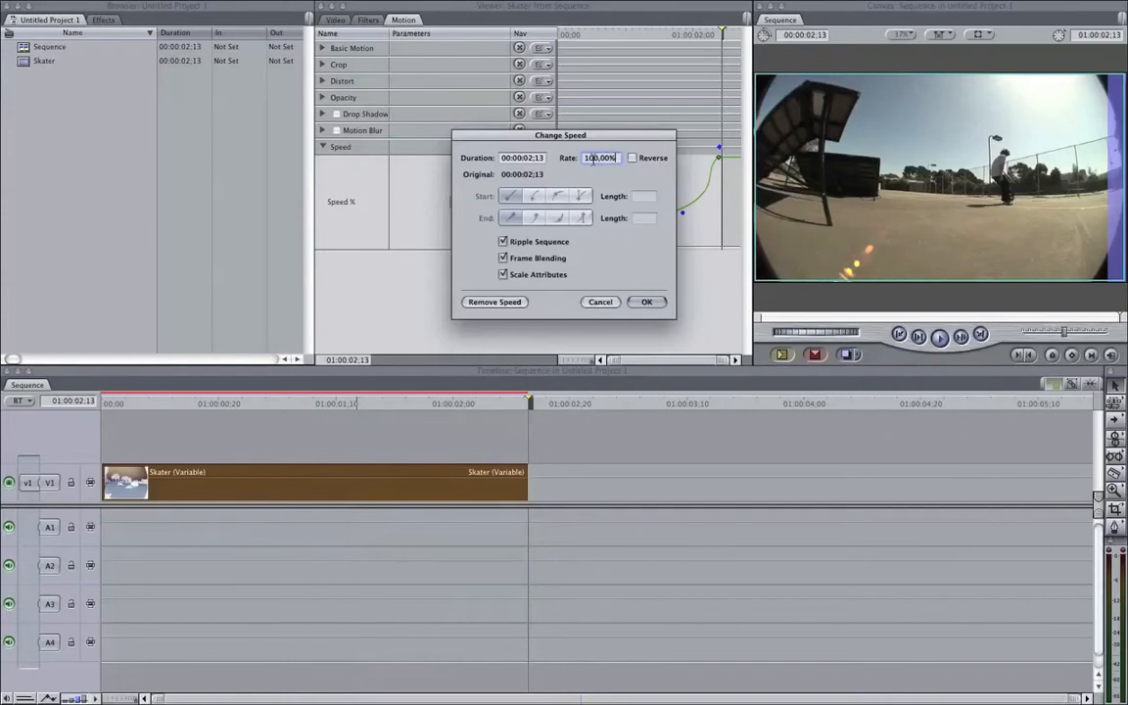
{"action": "left_click", "coordinate": [647, 302]}
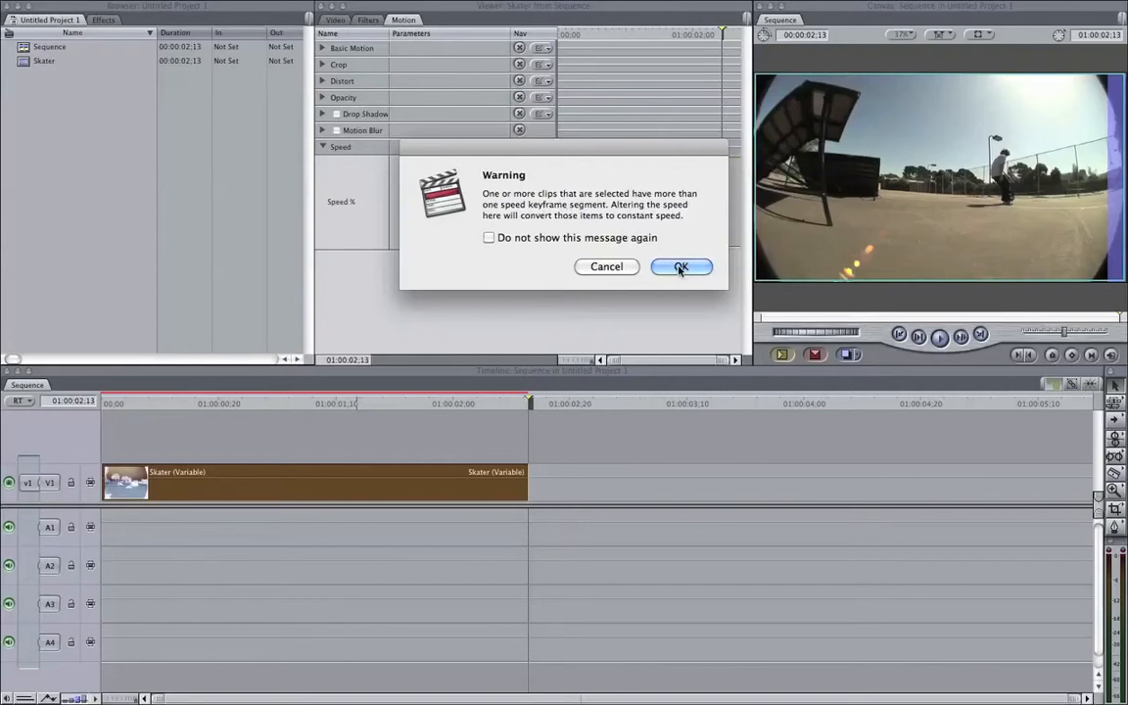
{"action": "left_click", "coordinate": [682, 266]}
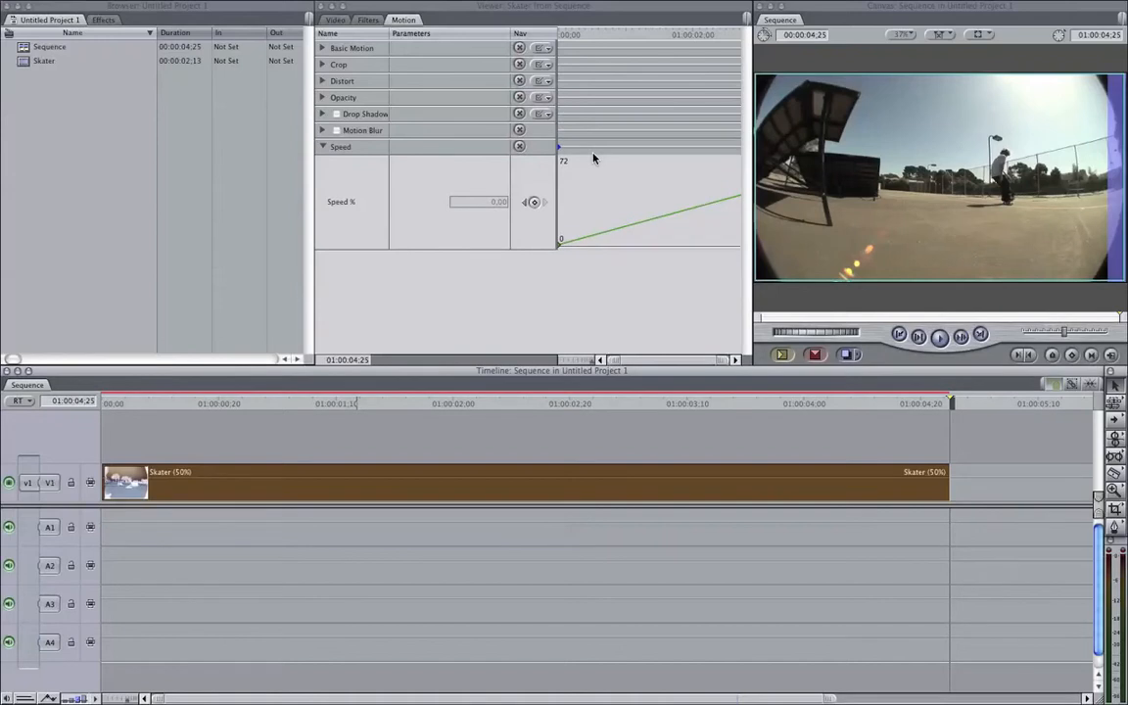
{"action": "mouse_move", "coordinate": [242, 404]}
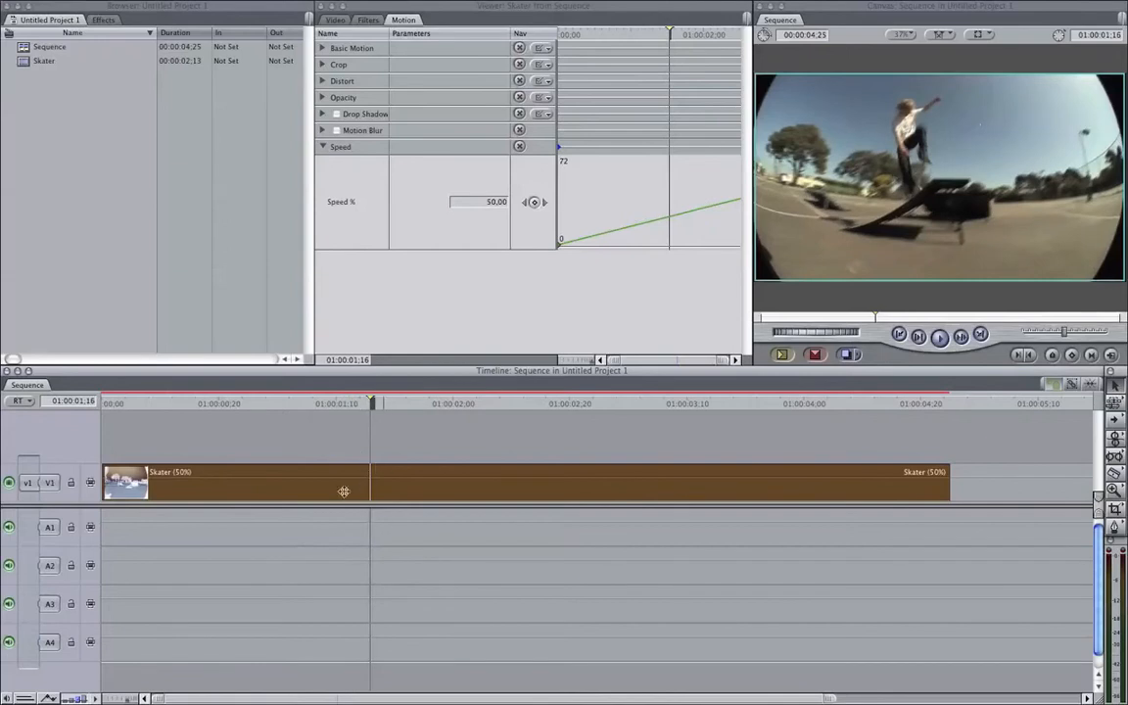
{"action": "mouse_move", "coordinate": [541, 211]}
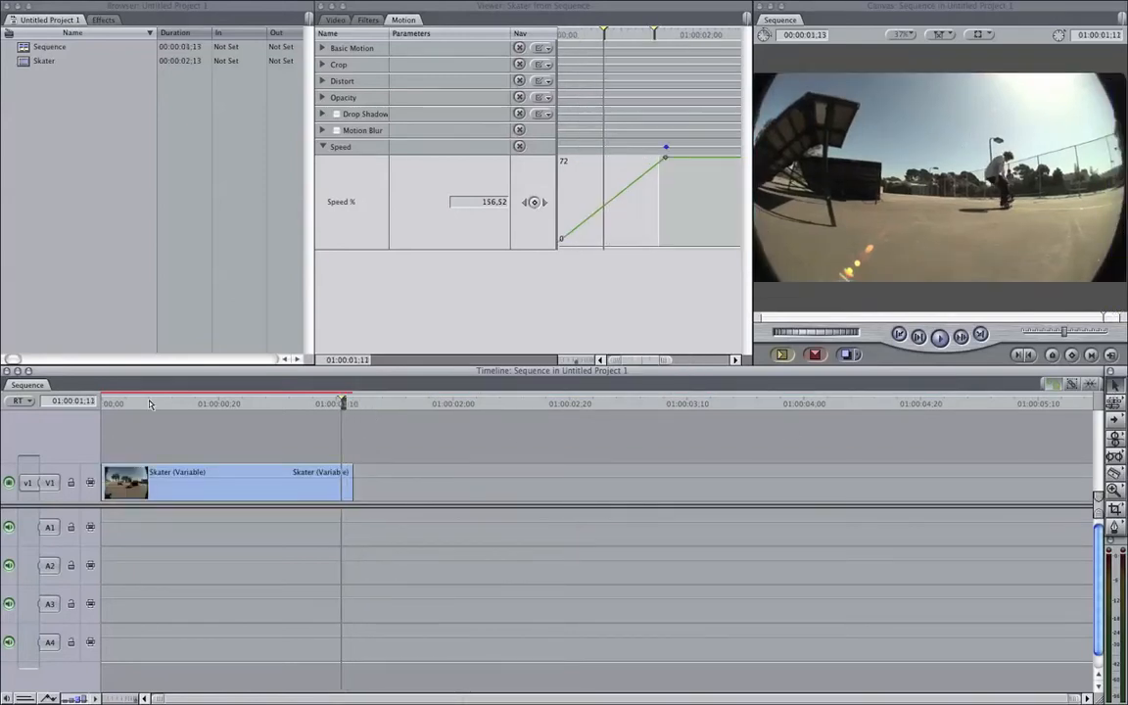
{"action": "left_click", "coordinate": [272, 403]}
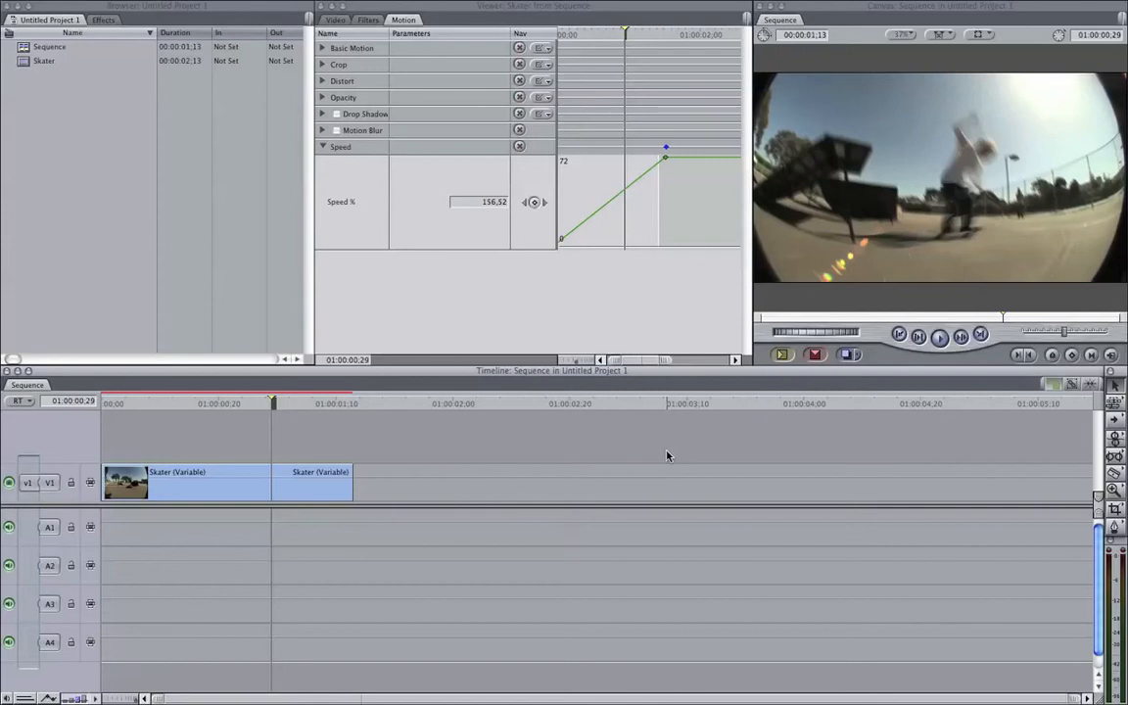
{"action": "mouse_move", "coordinate": [635, 457]}
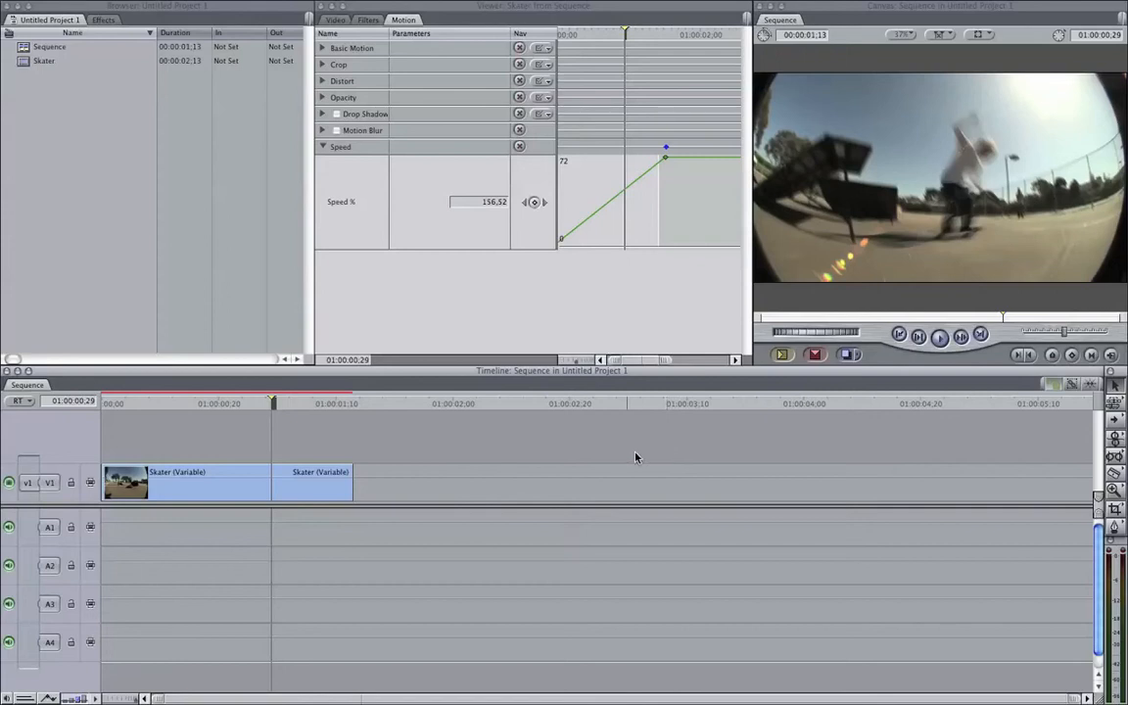
{"action": "left_click", "coordinate": [226, 404]}
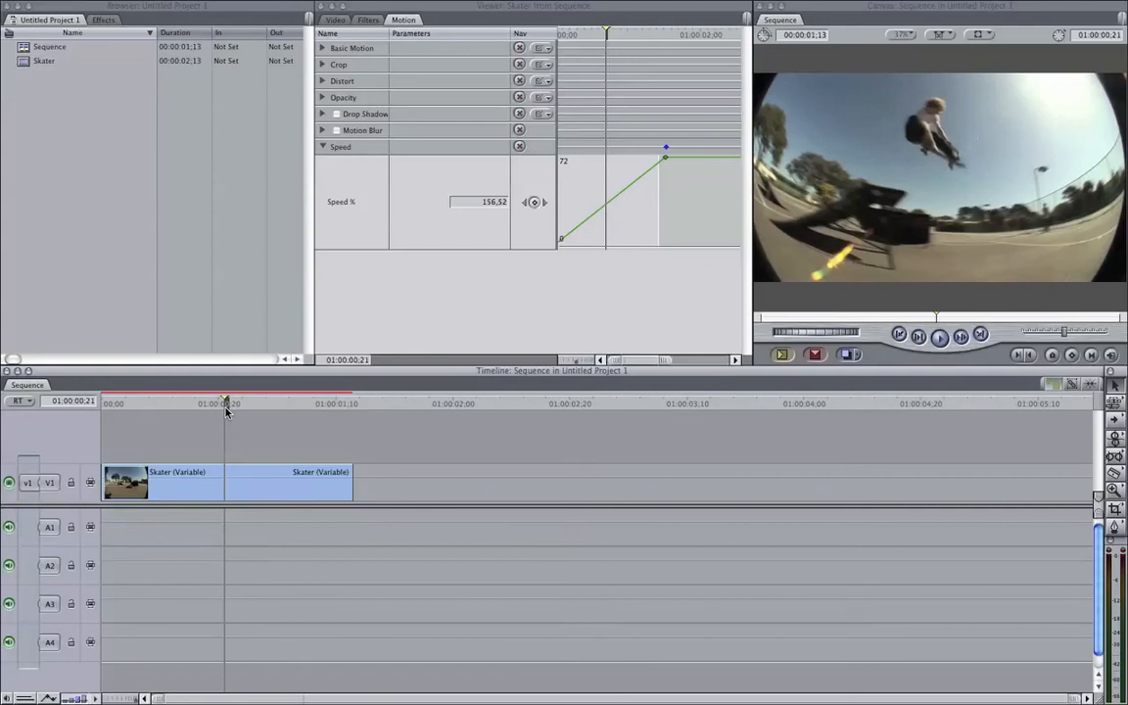